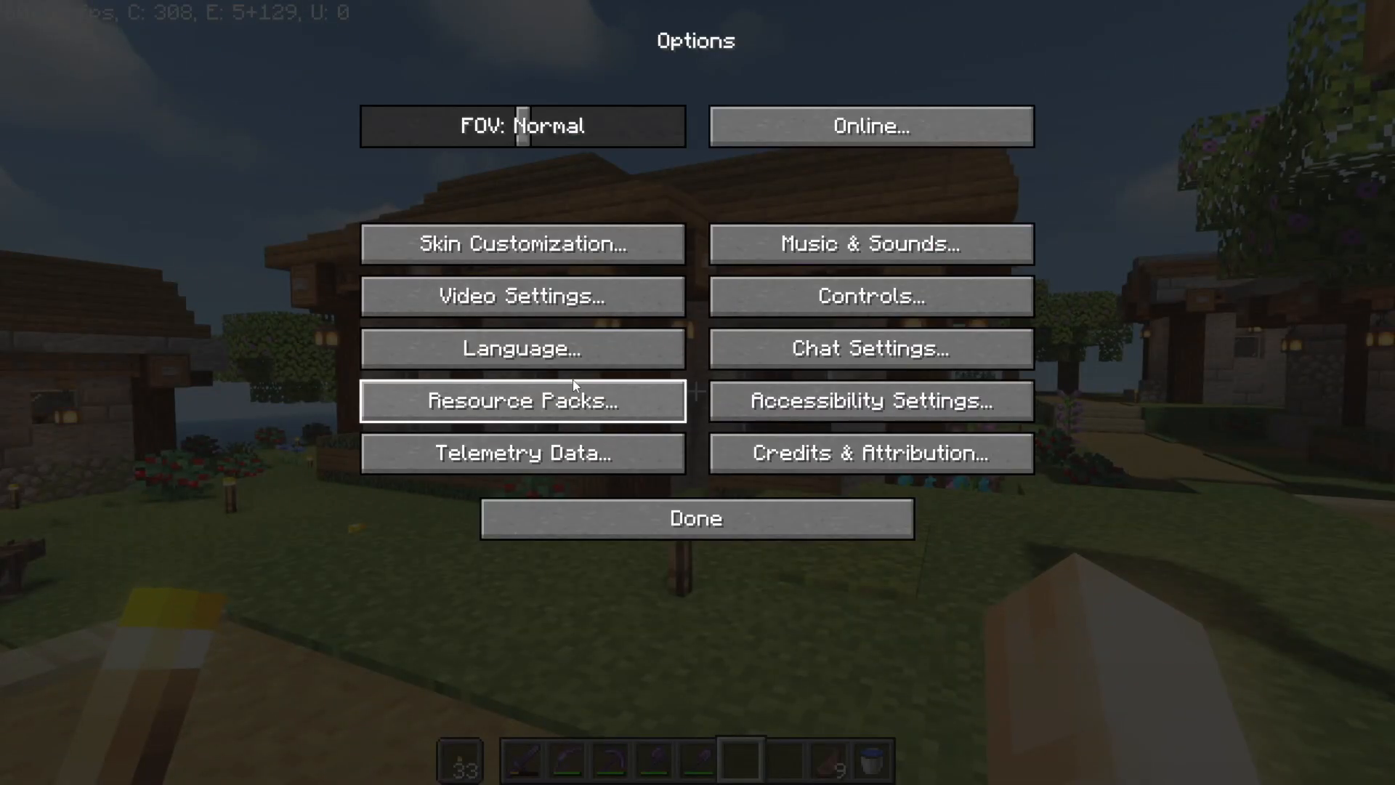
Step: Show the OptiFine-enhanced Video Settings screen and its Shaders options from the Options menu
click(523, 297)
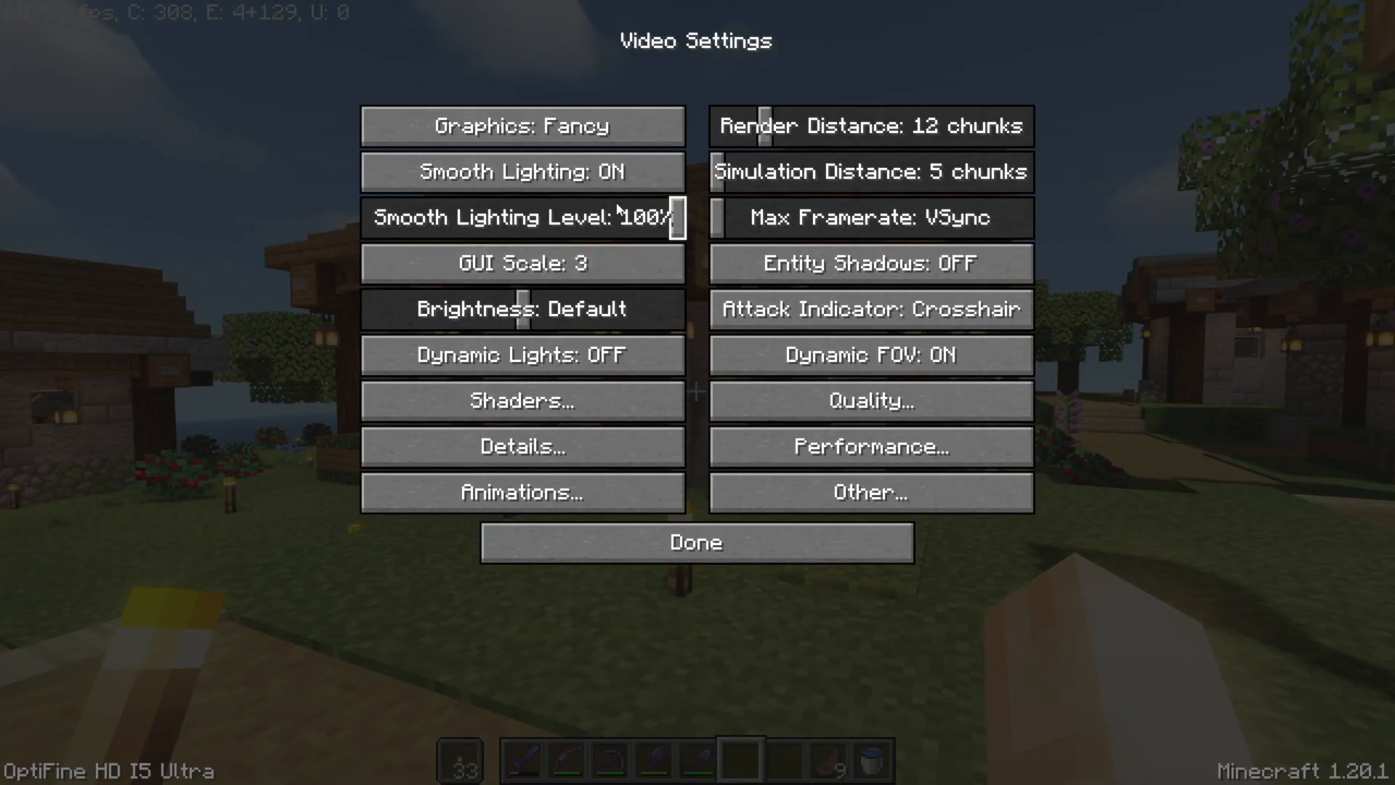
click(695, 542)
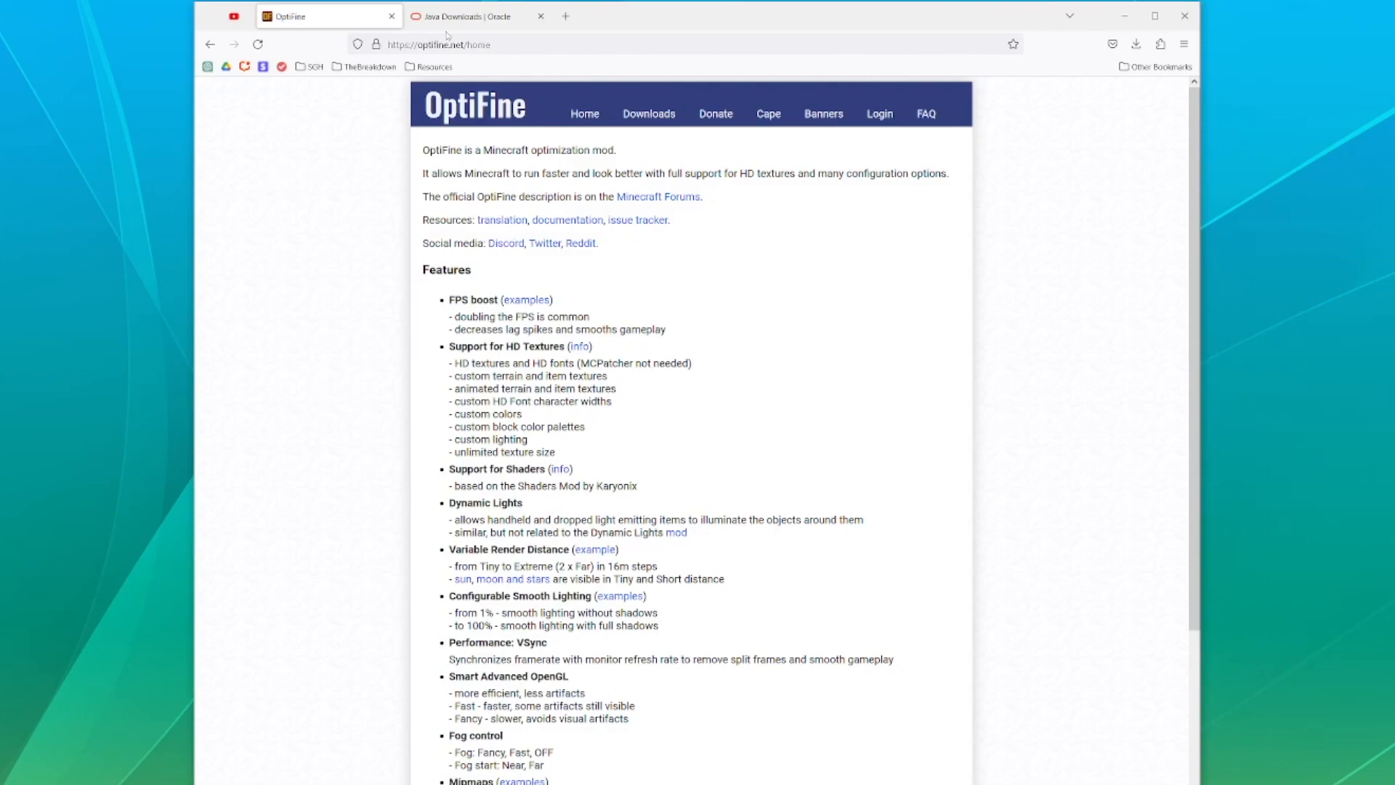
mouse_move(617, 117)
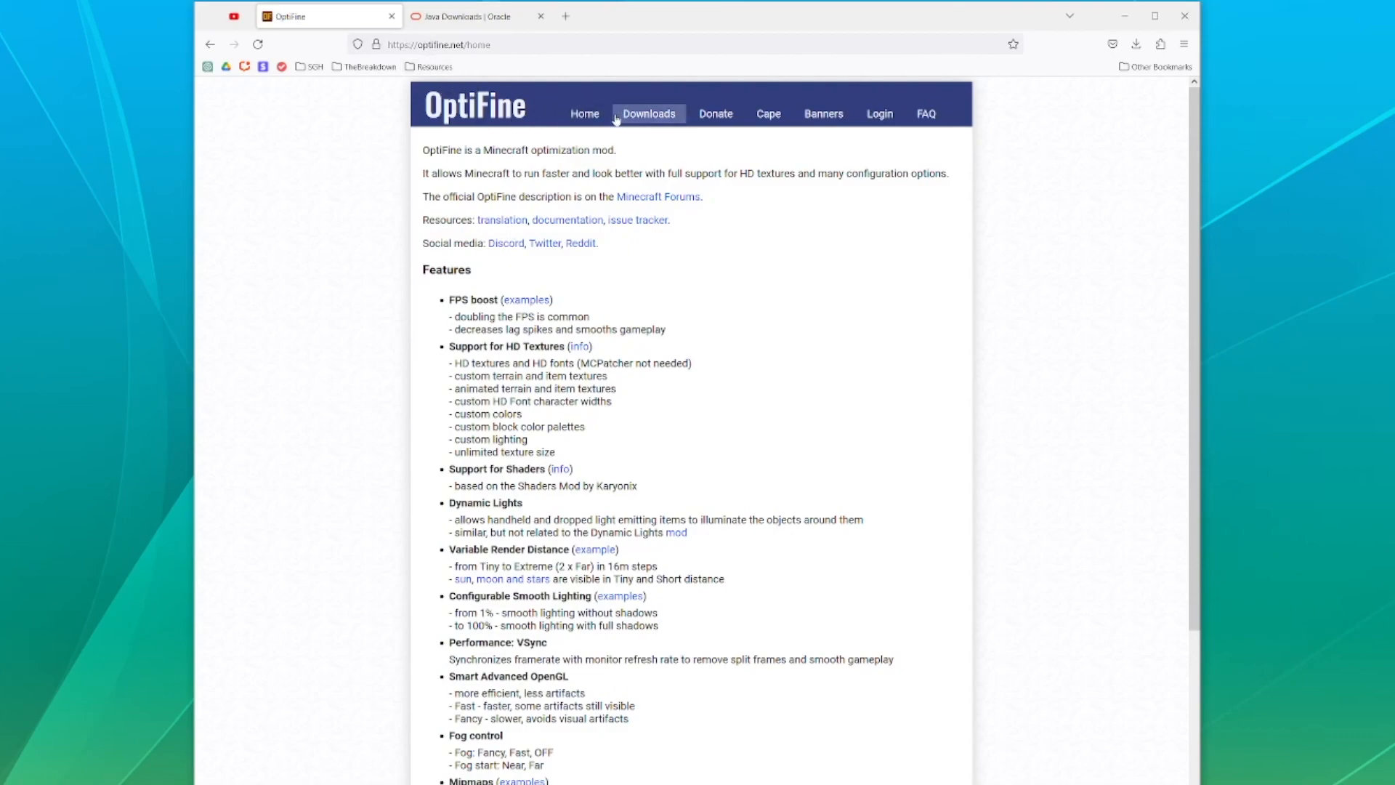
Step: On optifine.net's Downloads page, narrow the list to Minecraft 1.20.1 and choose OptiFine HD U I5
click(648, 114)
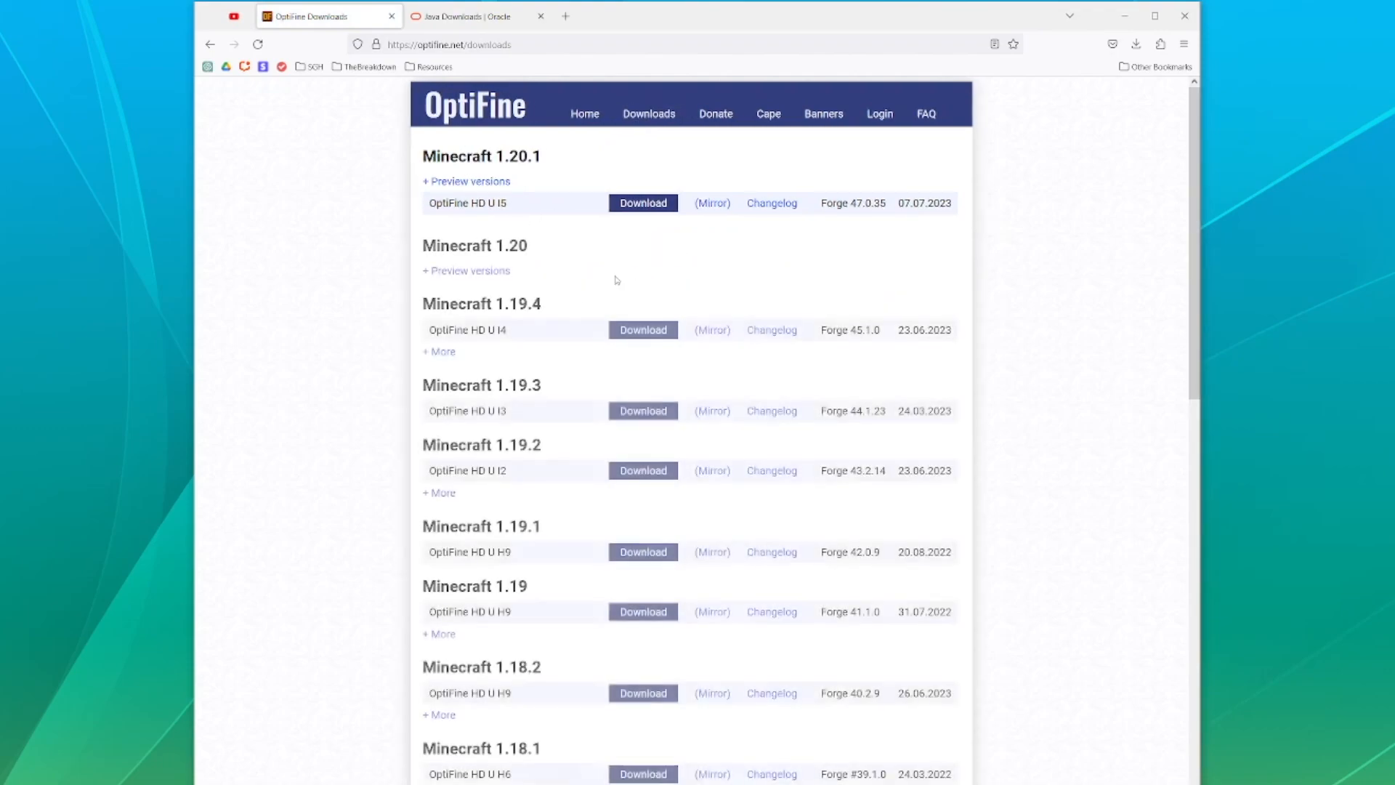
click(466, 180)
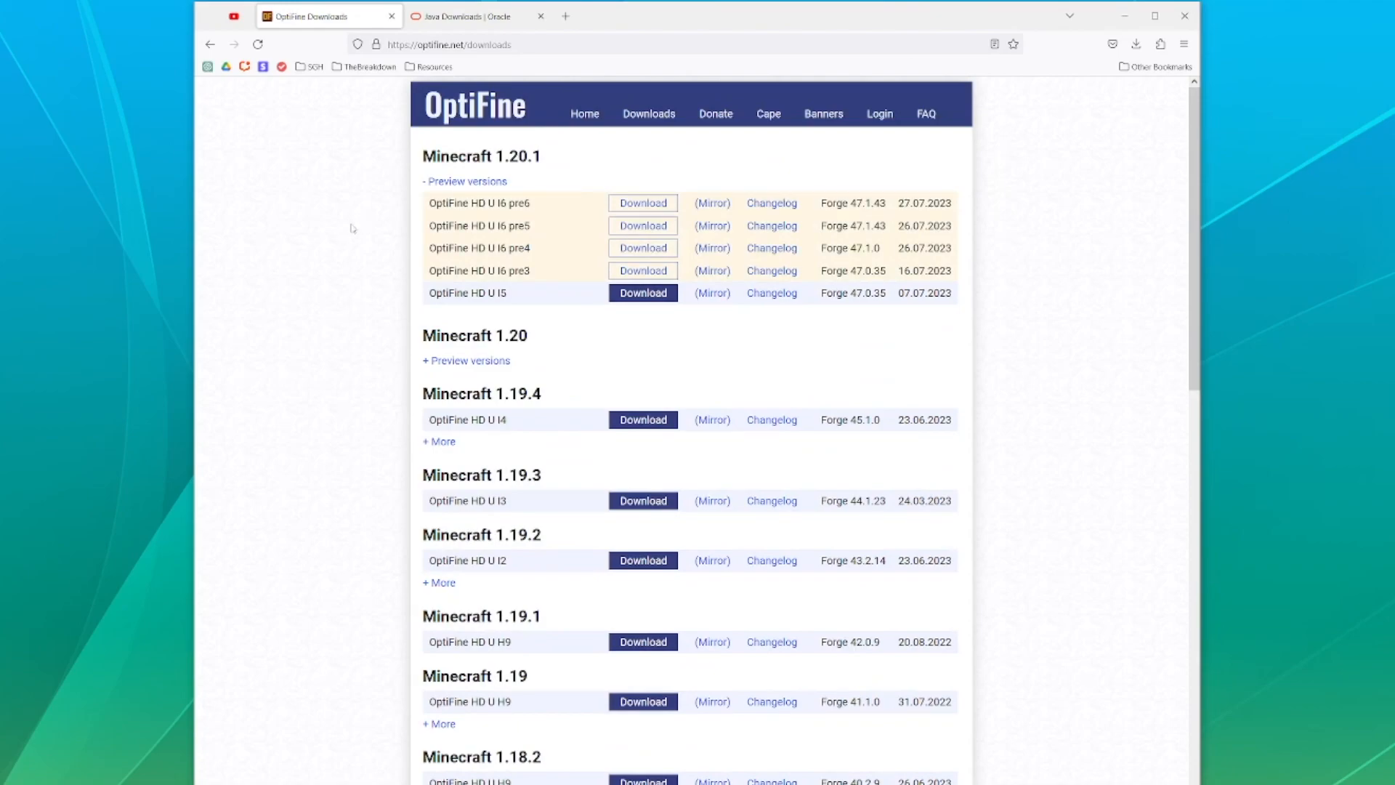
click(654, 114)
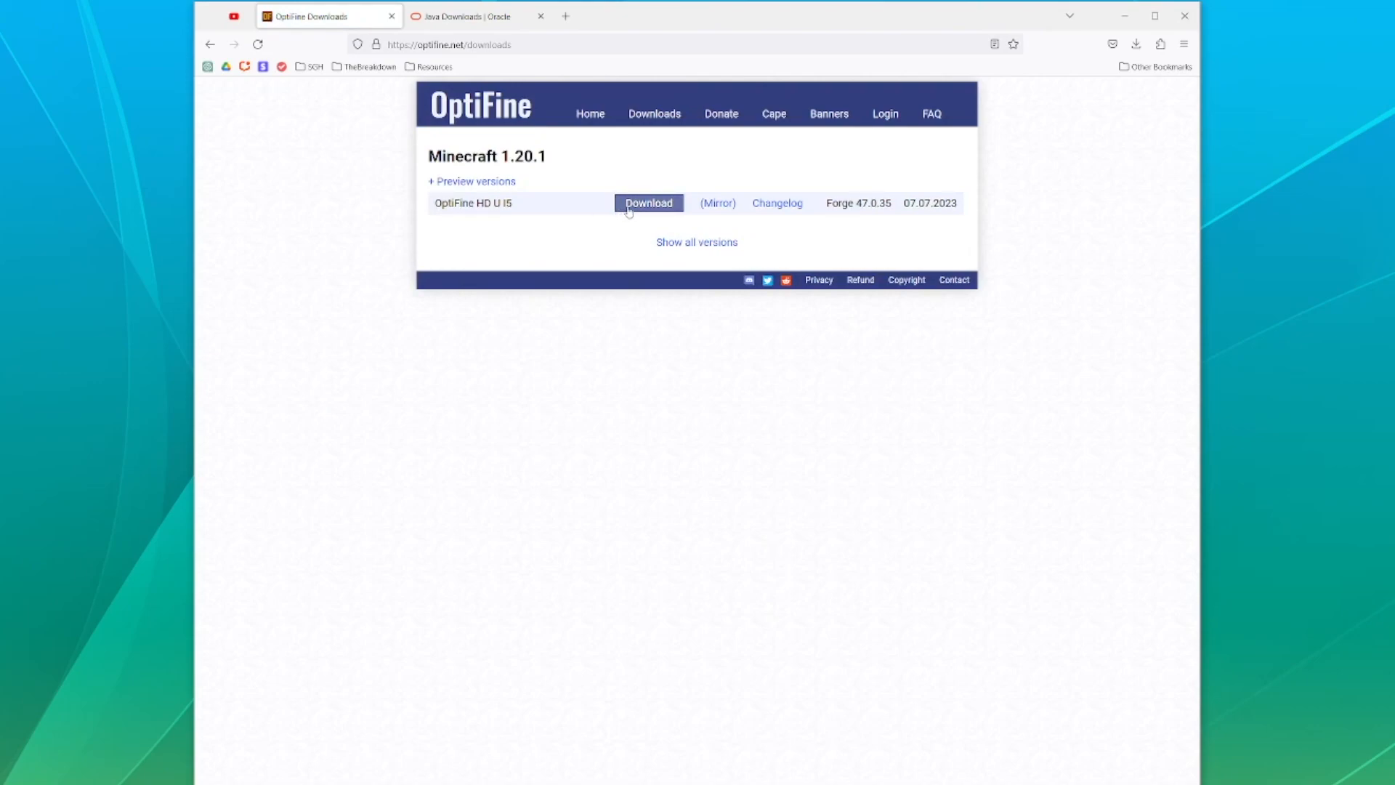
click(648, 202)
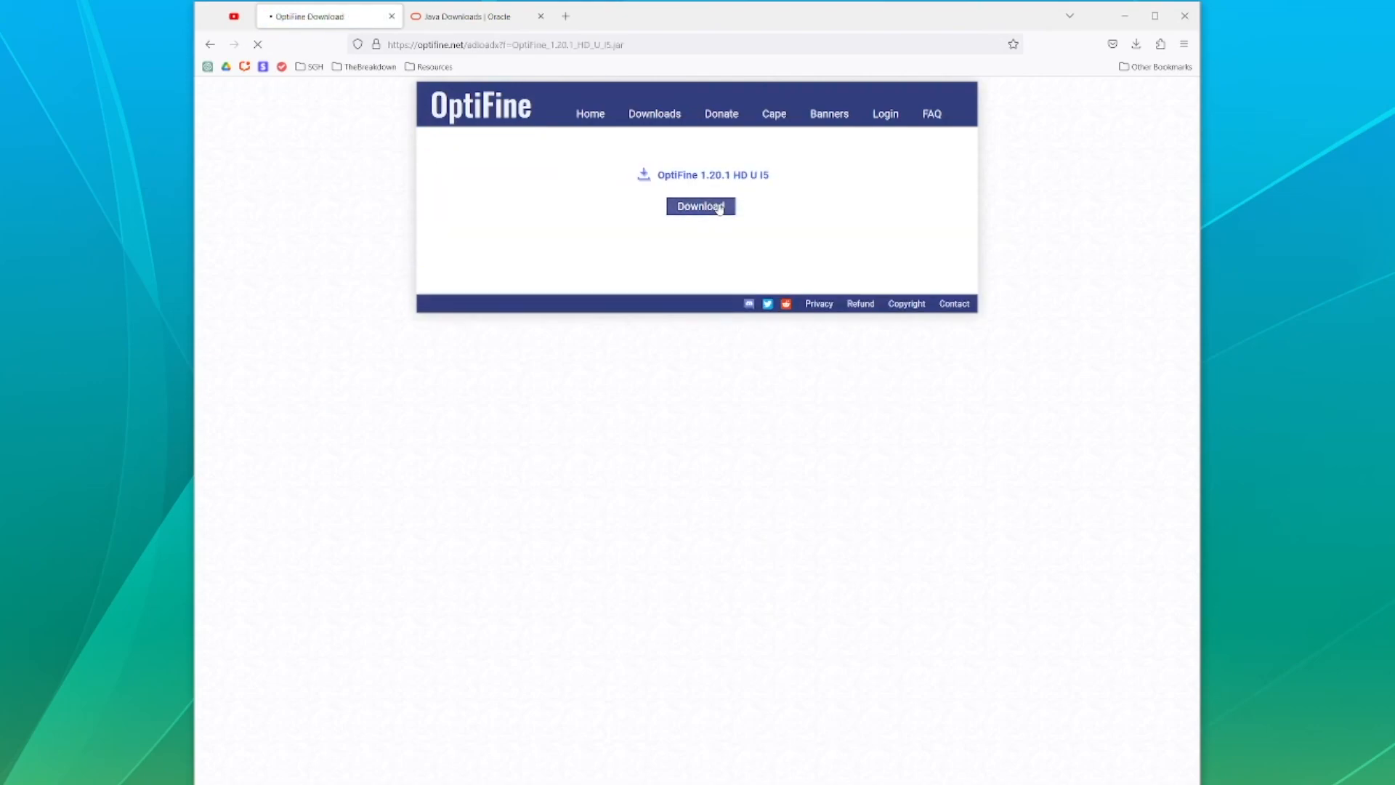
Step: Download the OptiFine_1.20.1_HD_U_I5 jar through the adloads page into Downloads
click(700, 206)
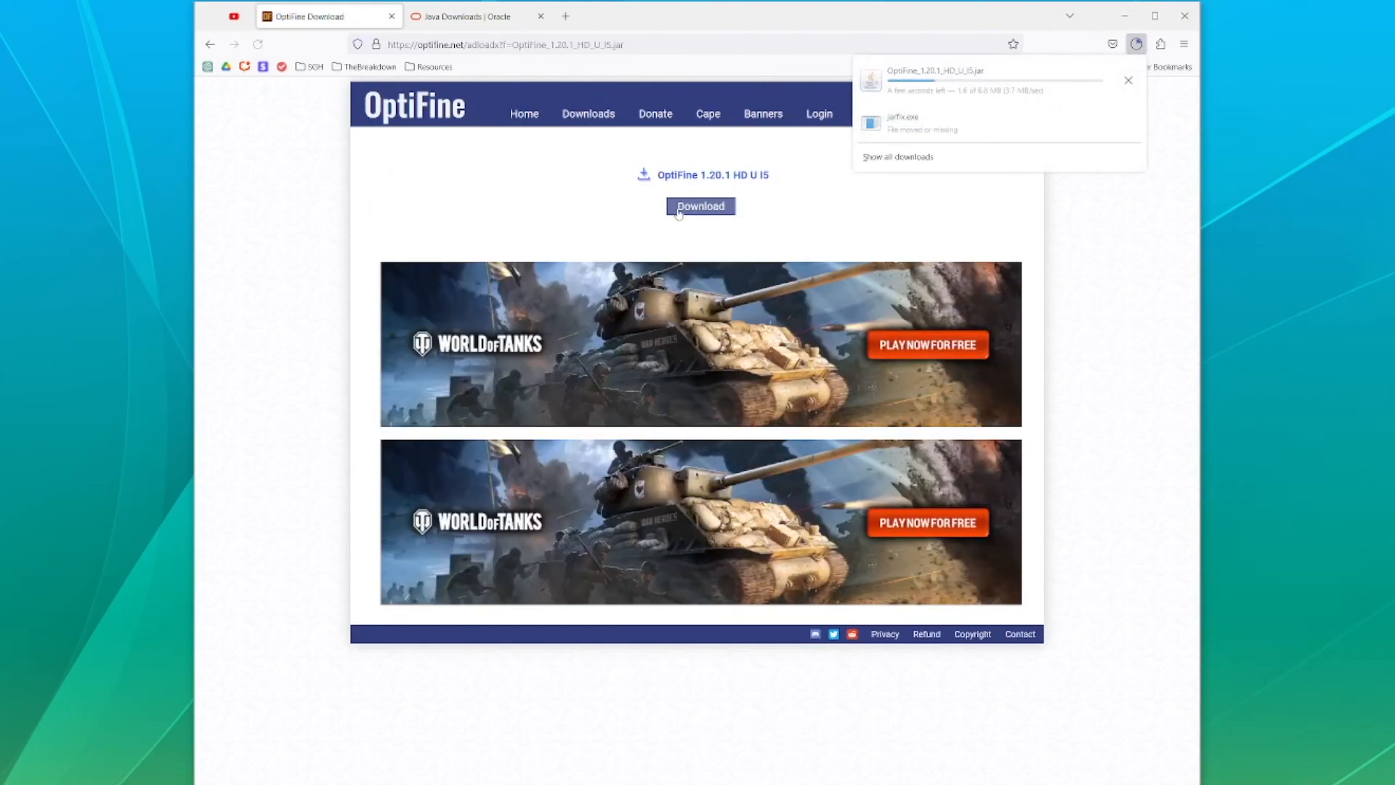
click(699, 206)
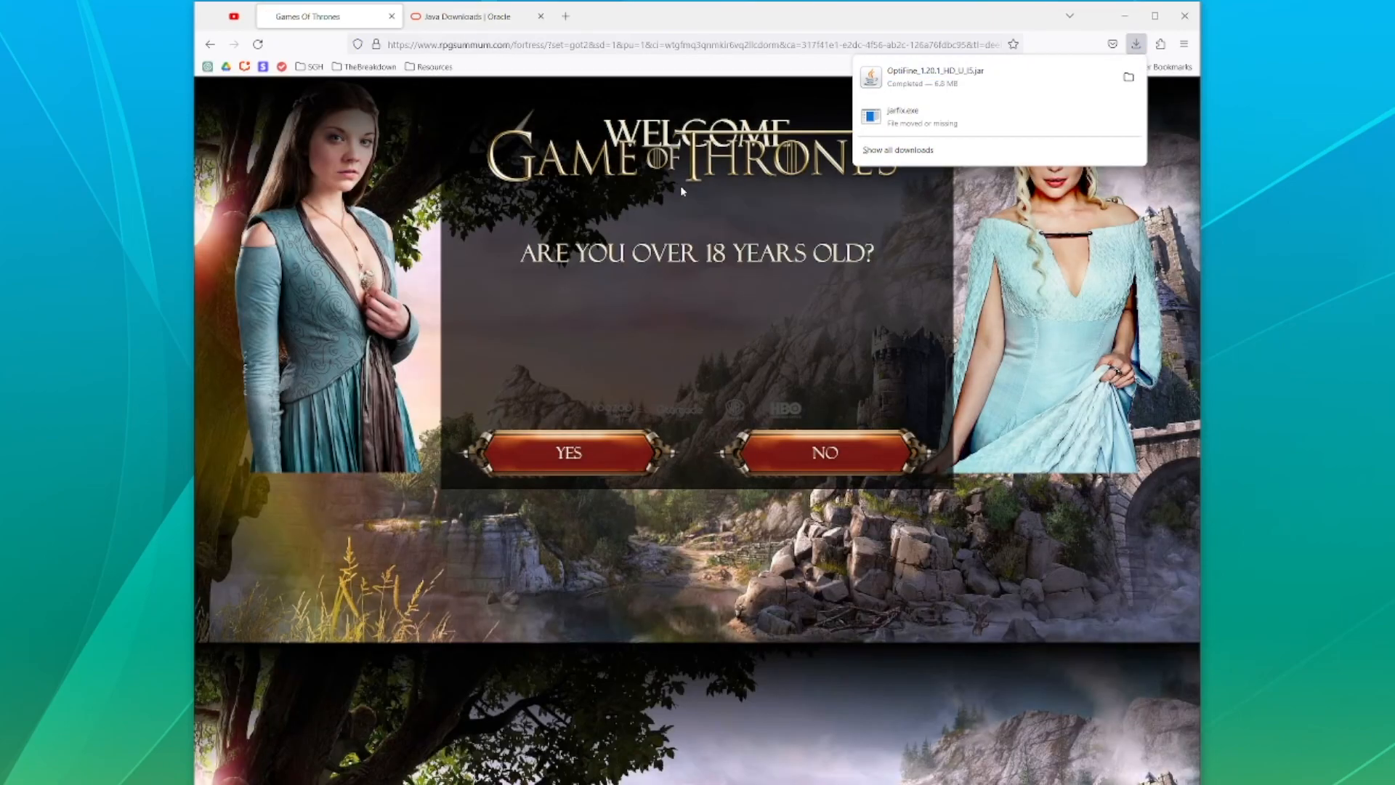
click(462, 16)
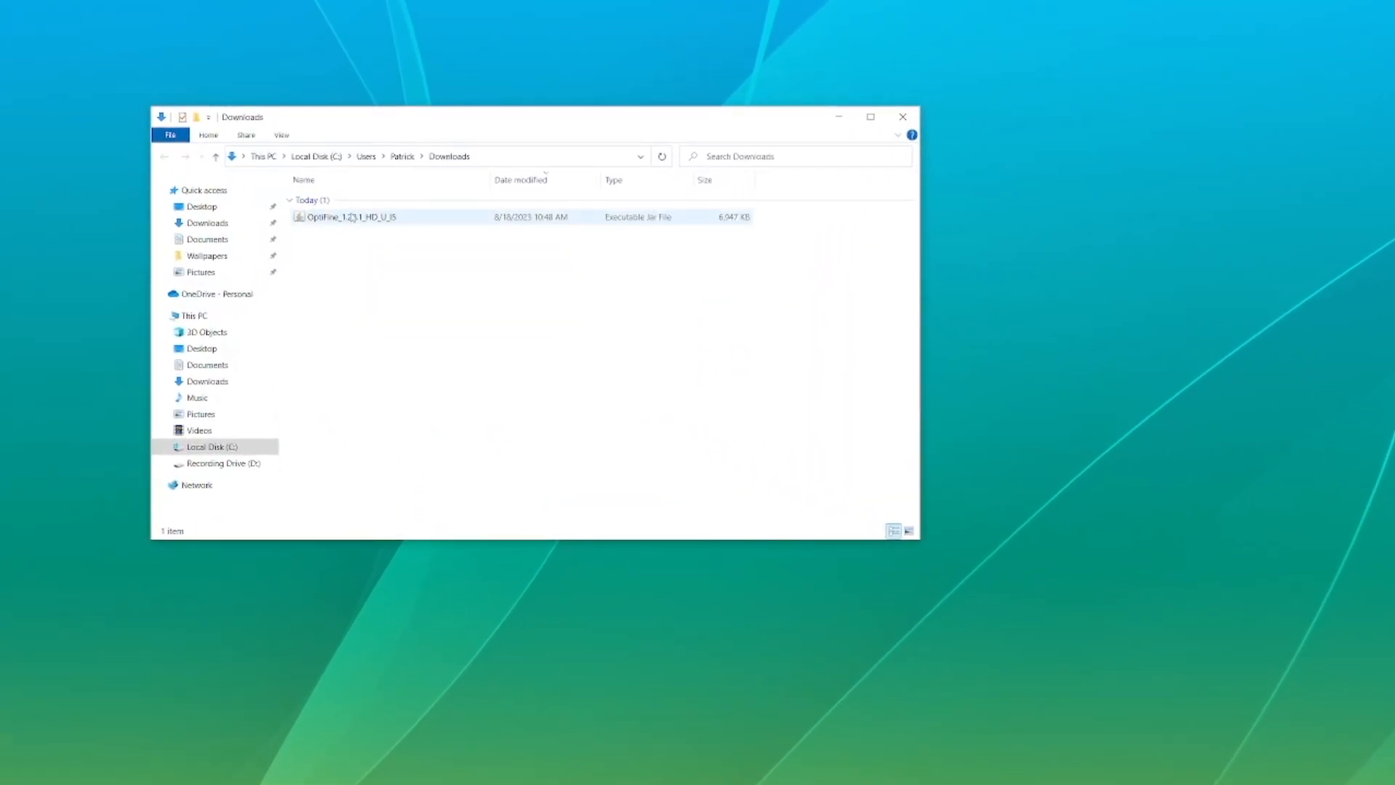
Step: Move the OptiFine_1.20.1_HD_U_I5 jar to the desktop and attempt to run it
click(351, 217)
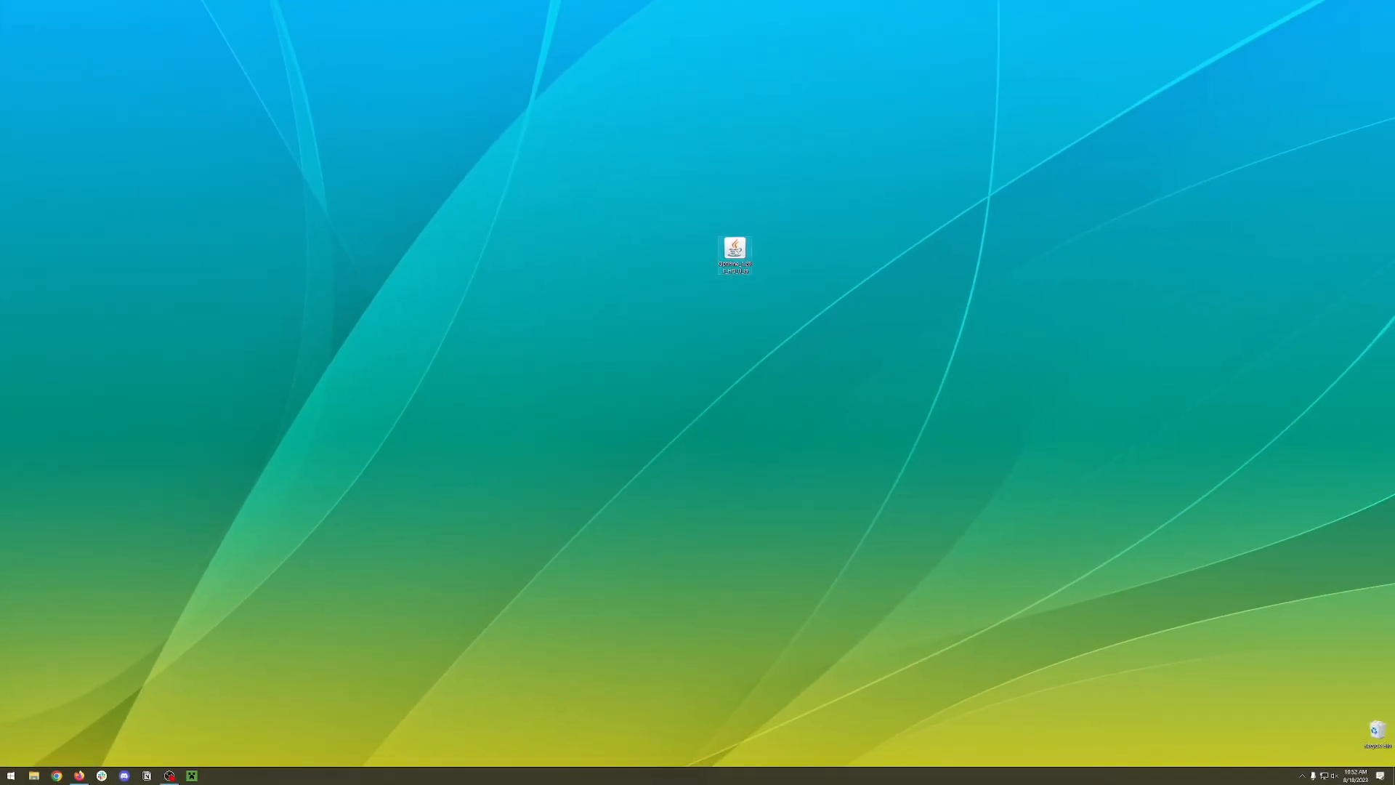
double_click(734, 247)
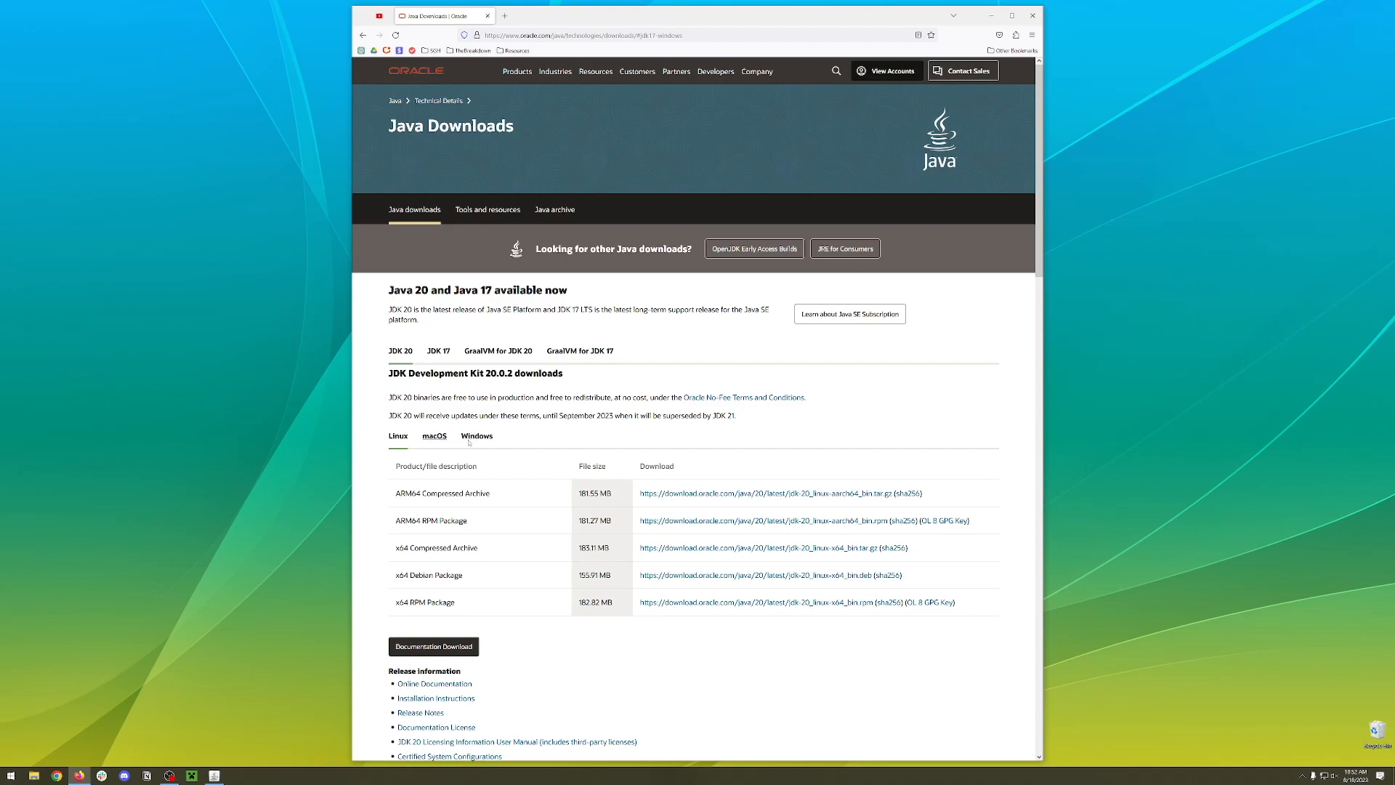
Step: Show the Windows installer options for JDK 20 on Oracle's Java Downloads page
click(477, 436)
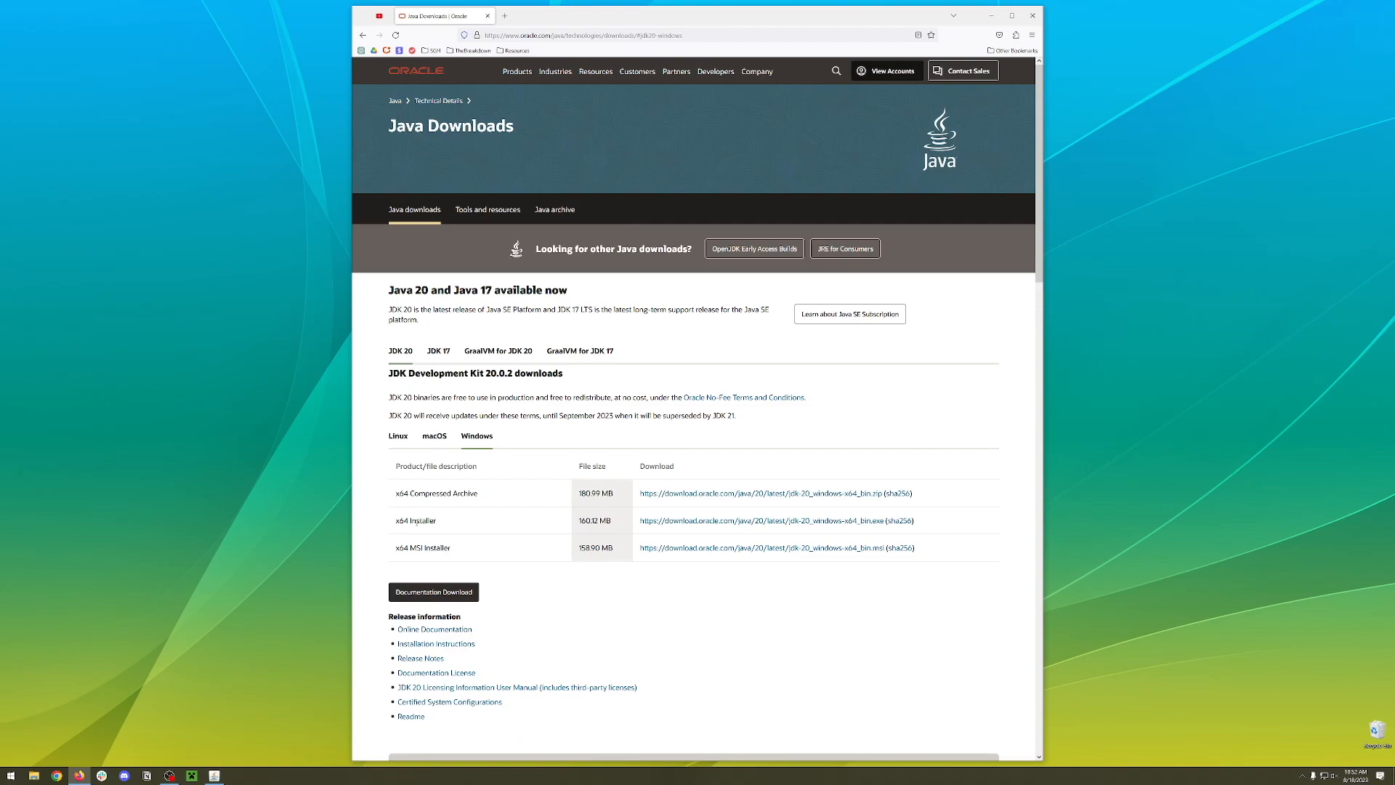
mouse_move(511, 520)
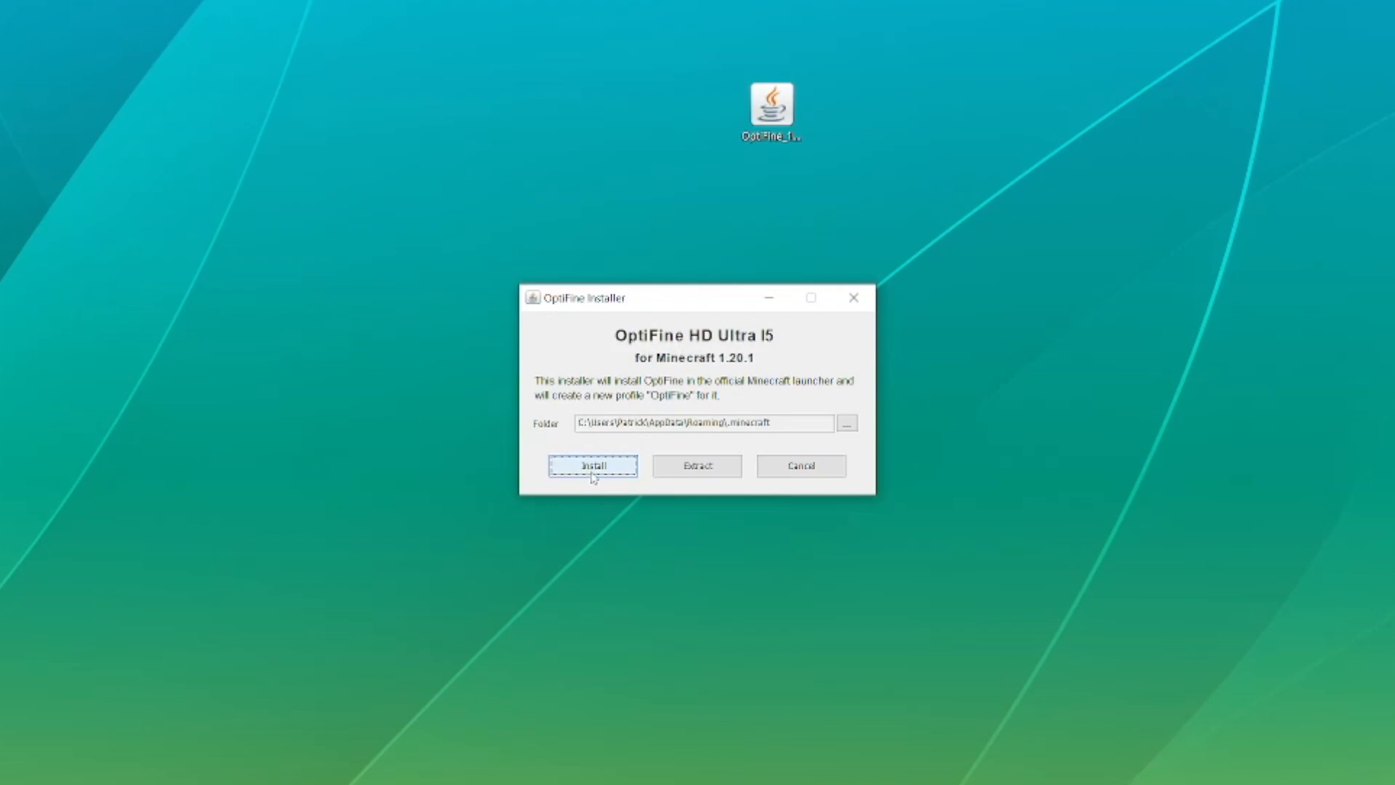
Step: Install OptiFine HD U I5 into the Minecraft folder and acknowledge the success message
click(593, 465)
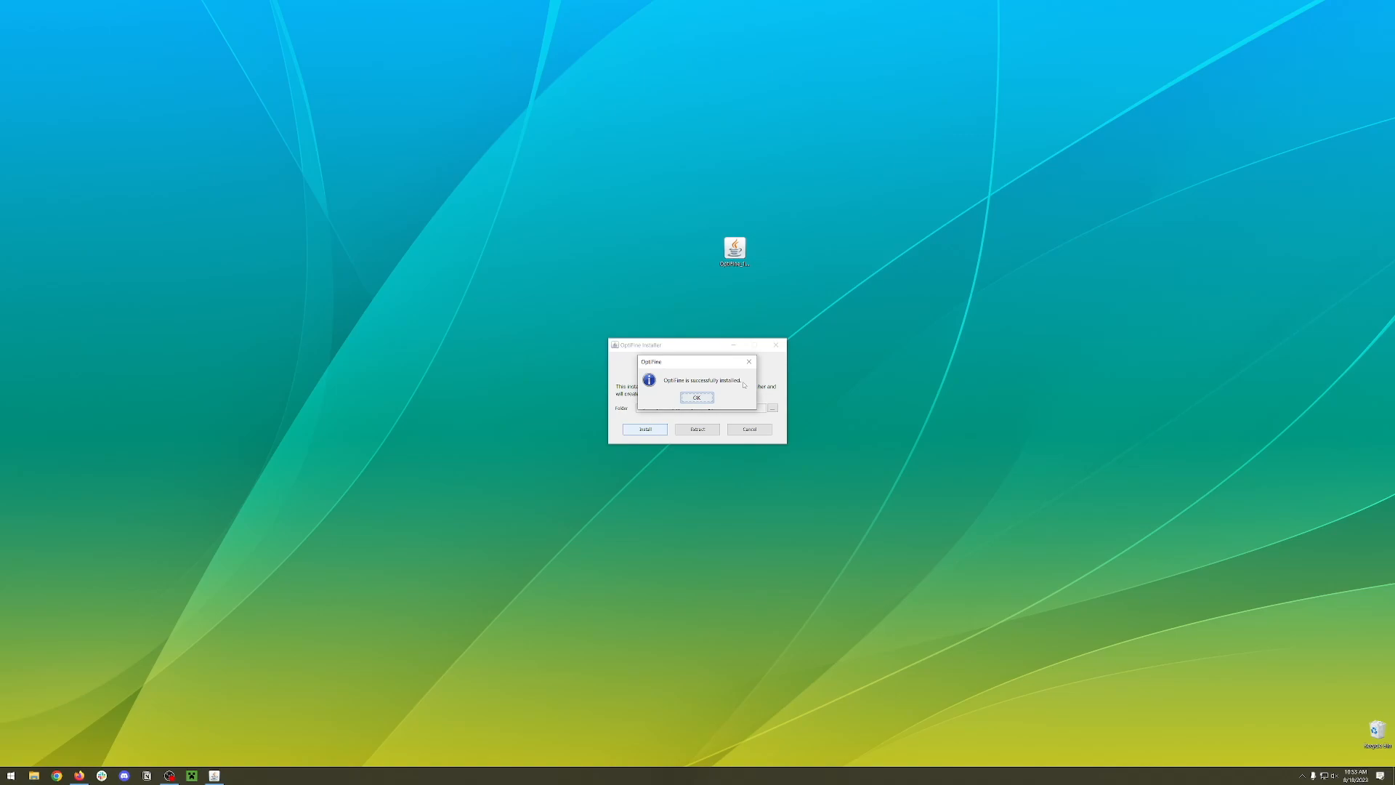
click(698, 397)
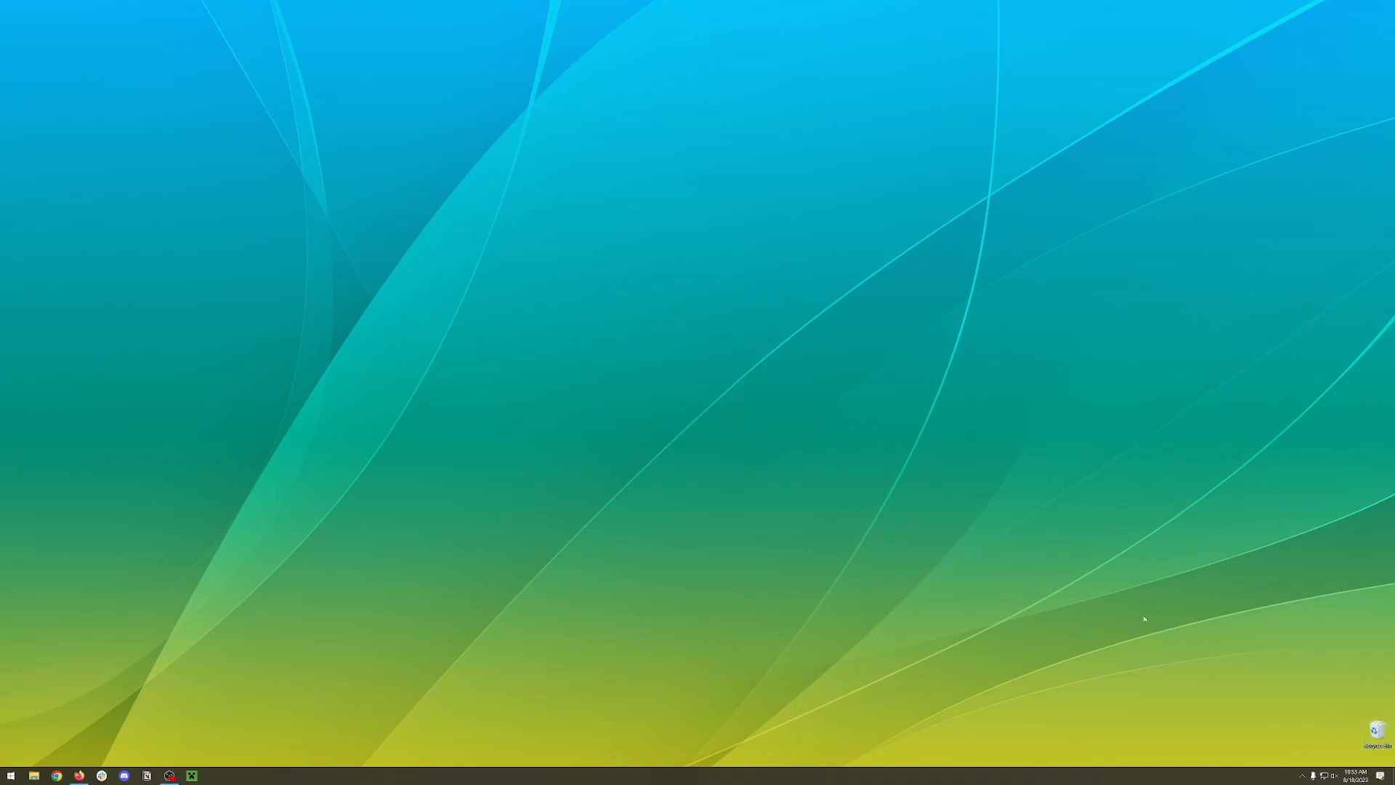
mouse_move(354, 567)
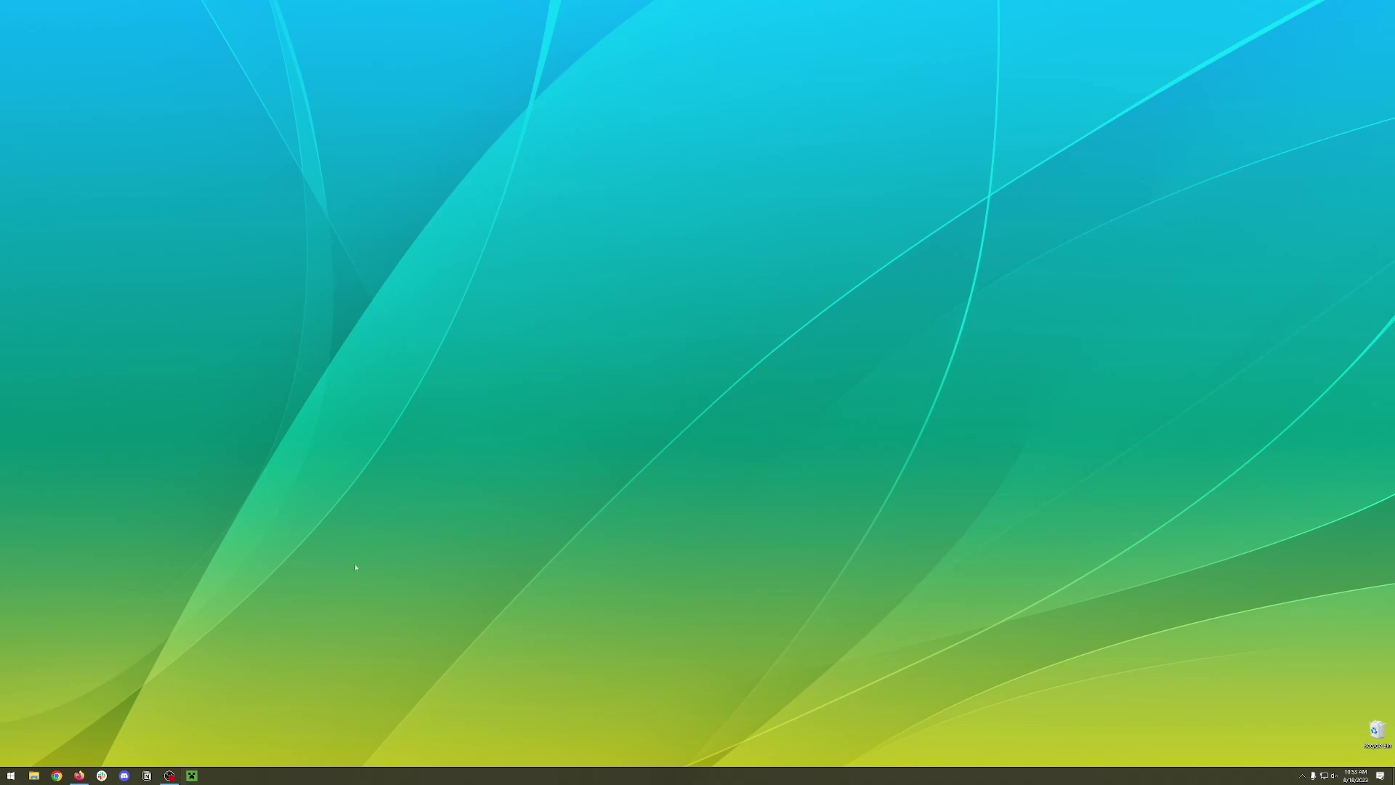
click(192, 776)
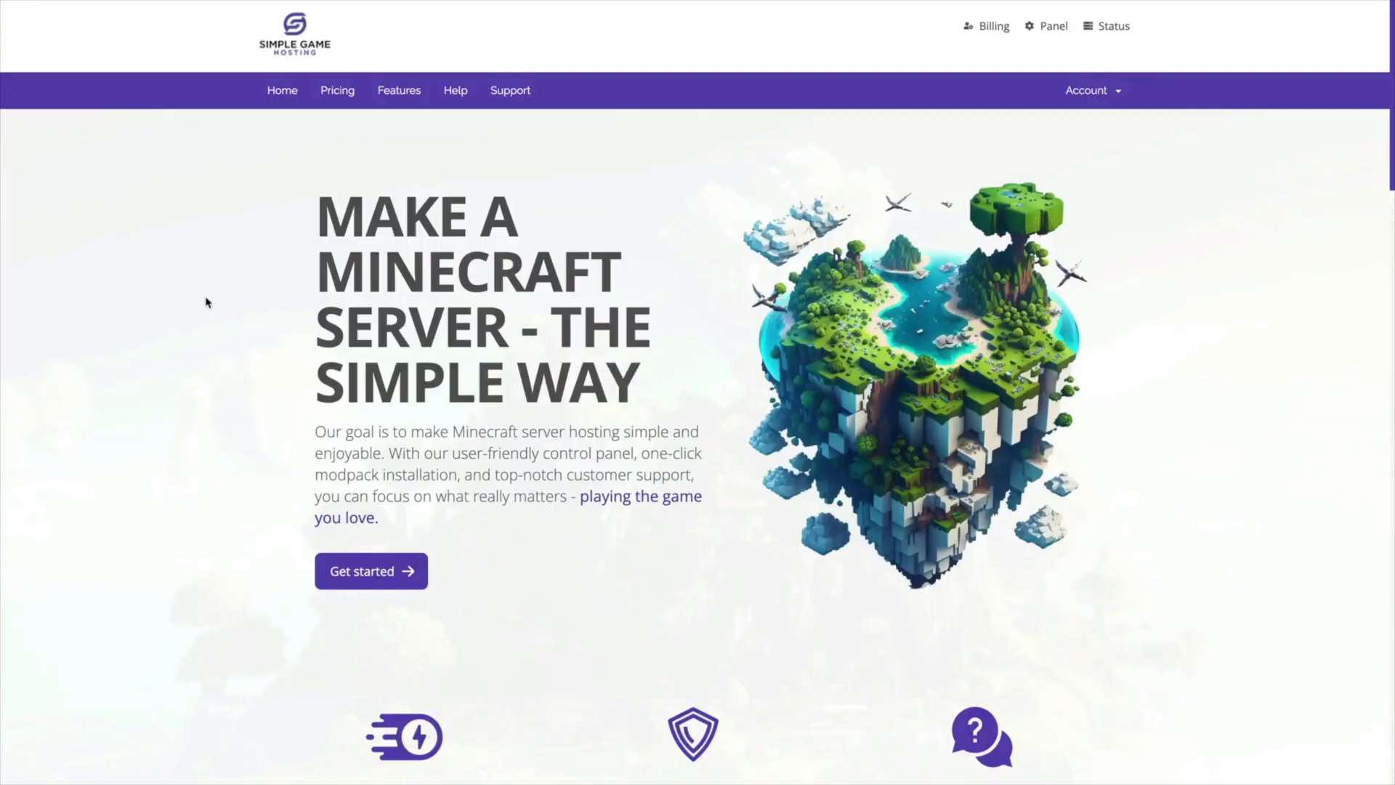
Step: Set the RAM calculator to Modded with 2+ players and large modpacks
scroll(down, 3)
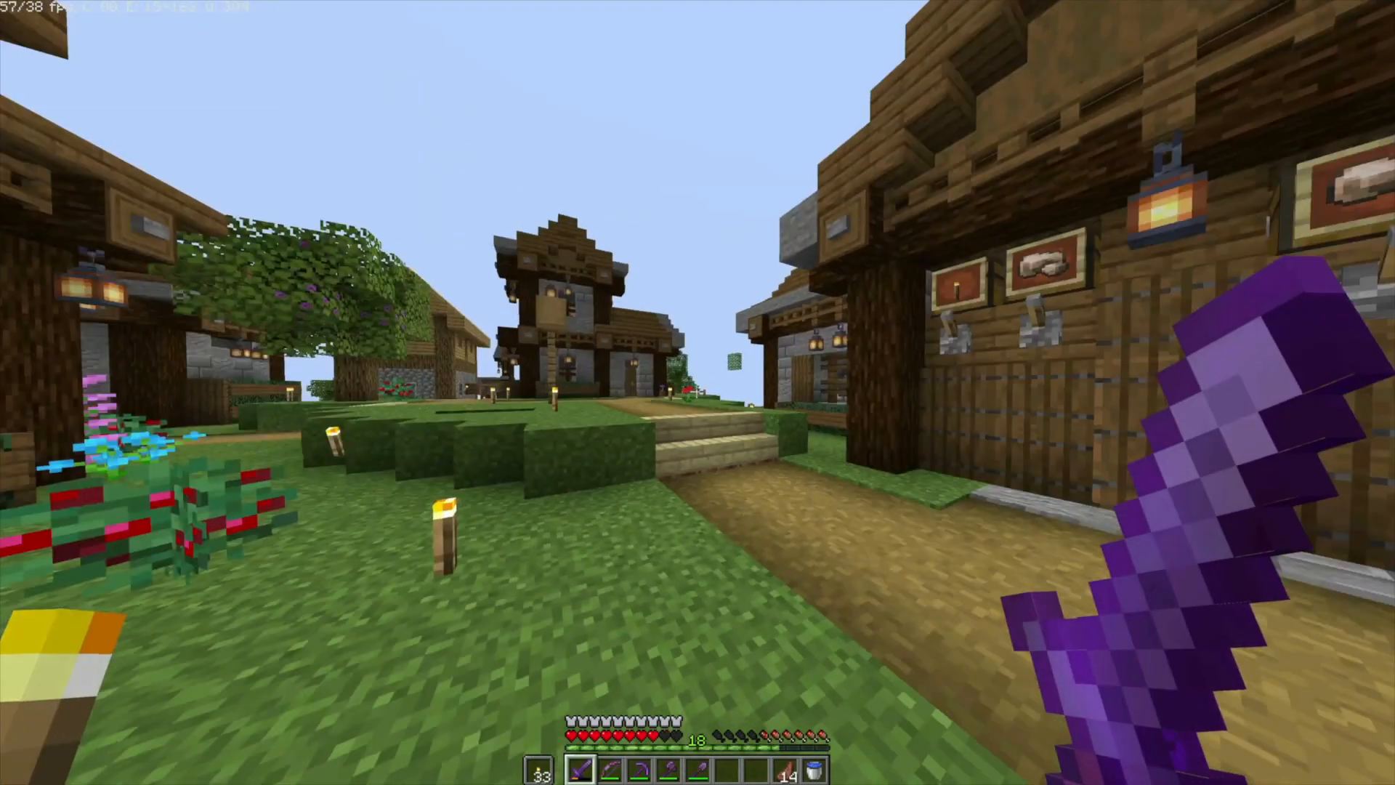
mouse_move(698, 392)
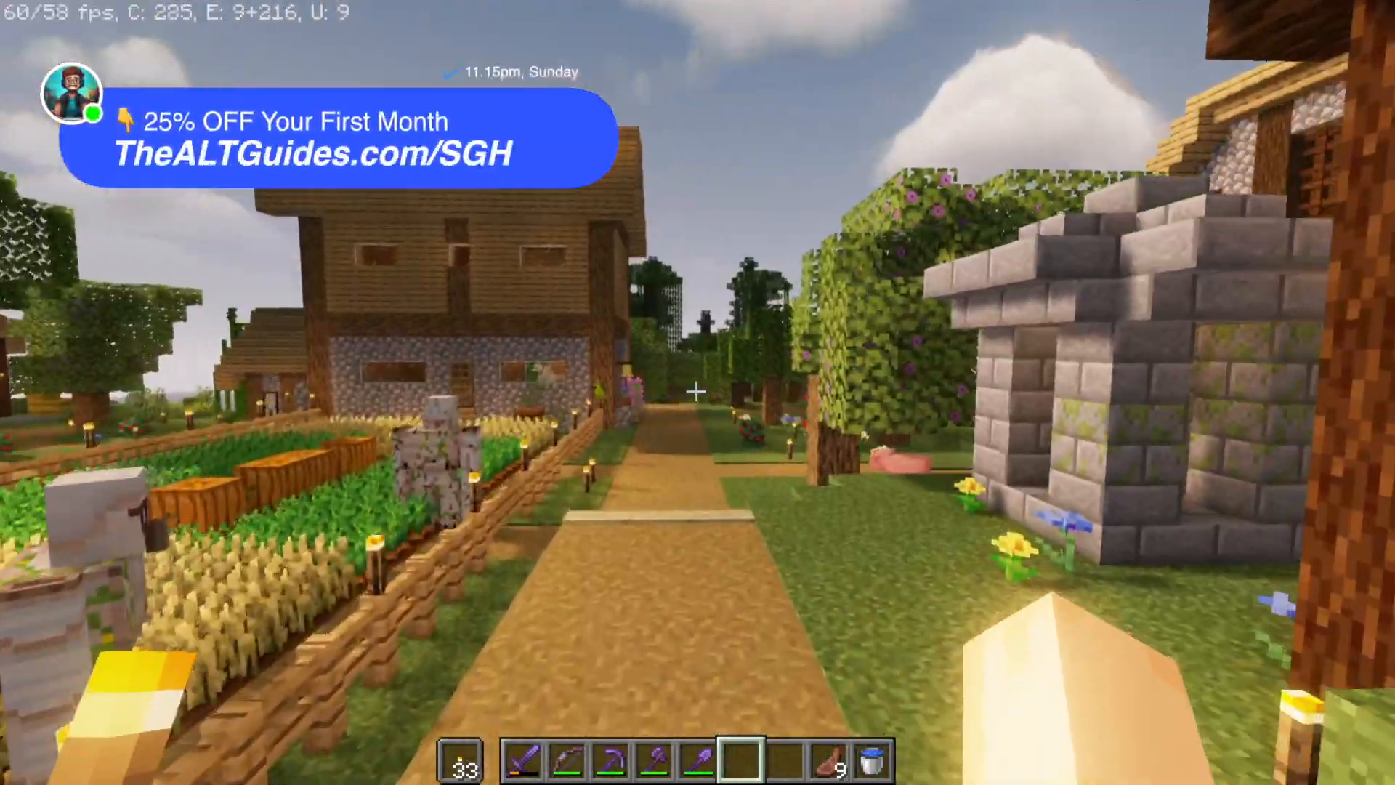
mouse_move(693, 392)
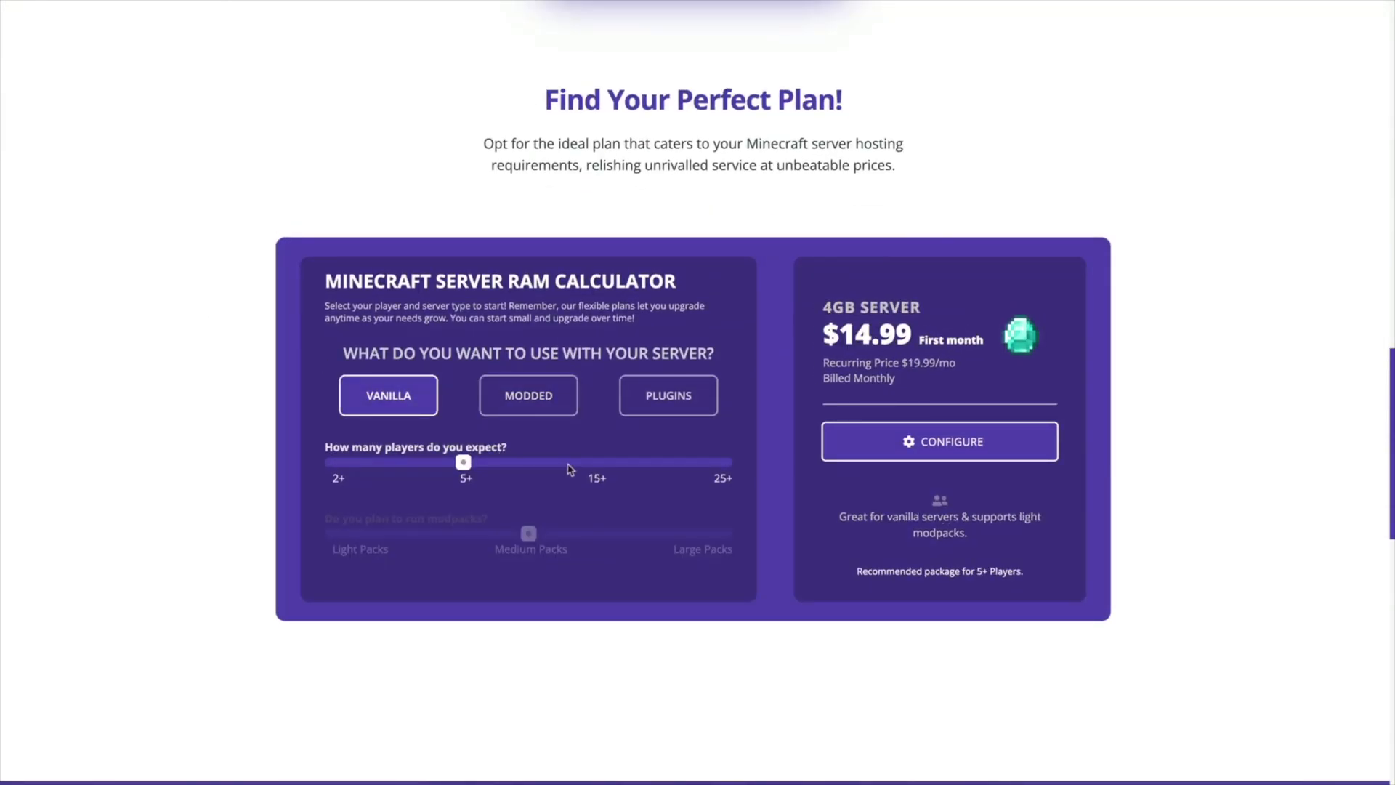
click(529, 395)
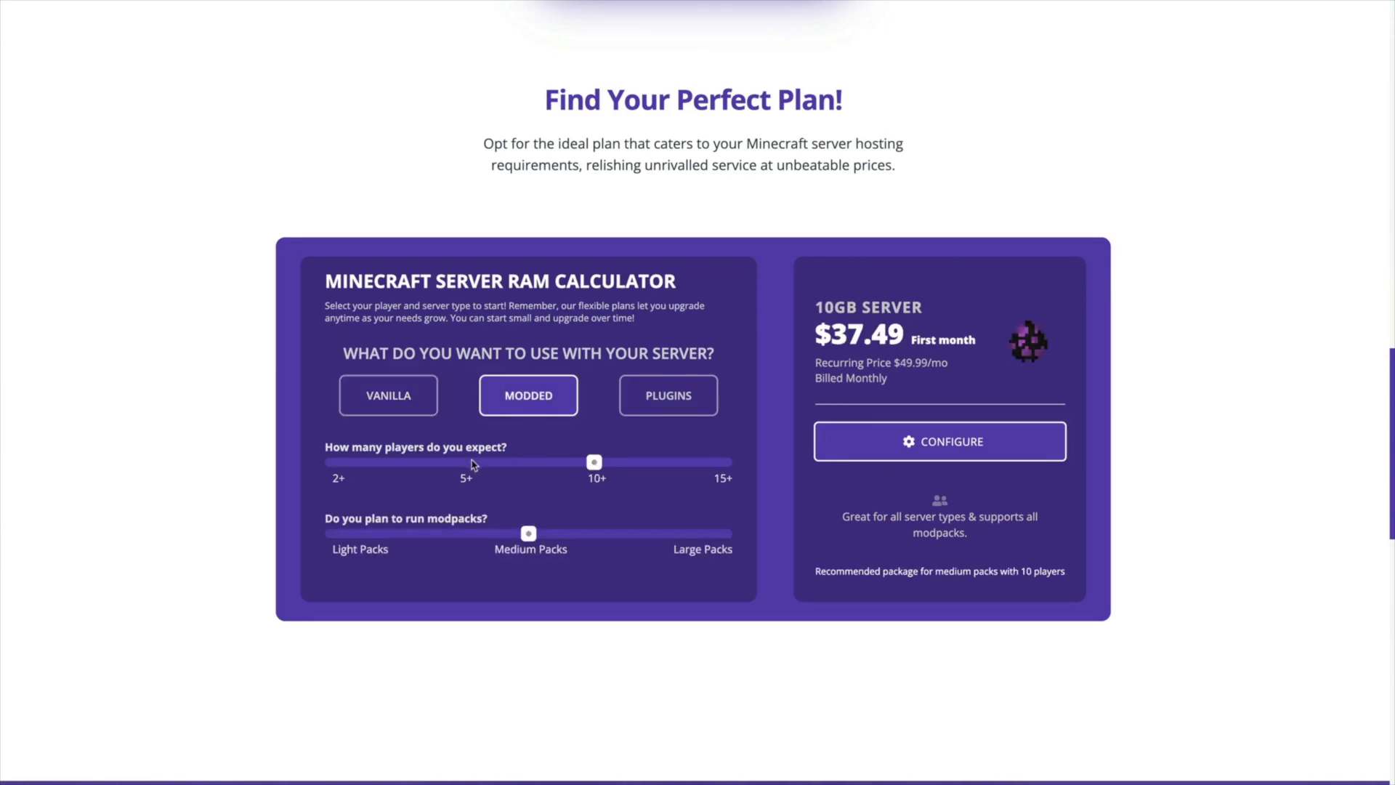
drag(593, 461, 331, 461)
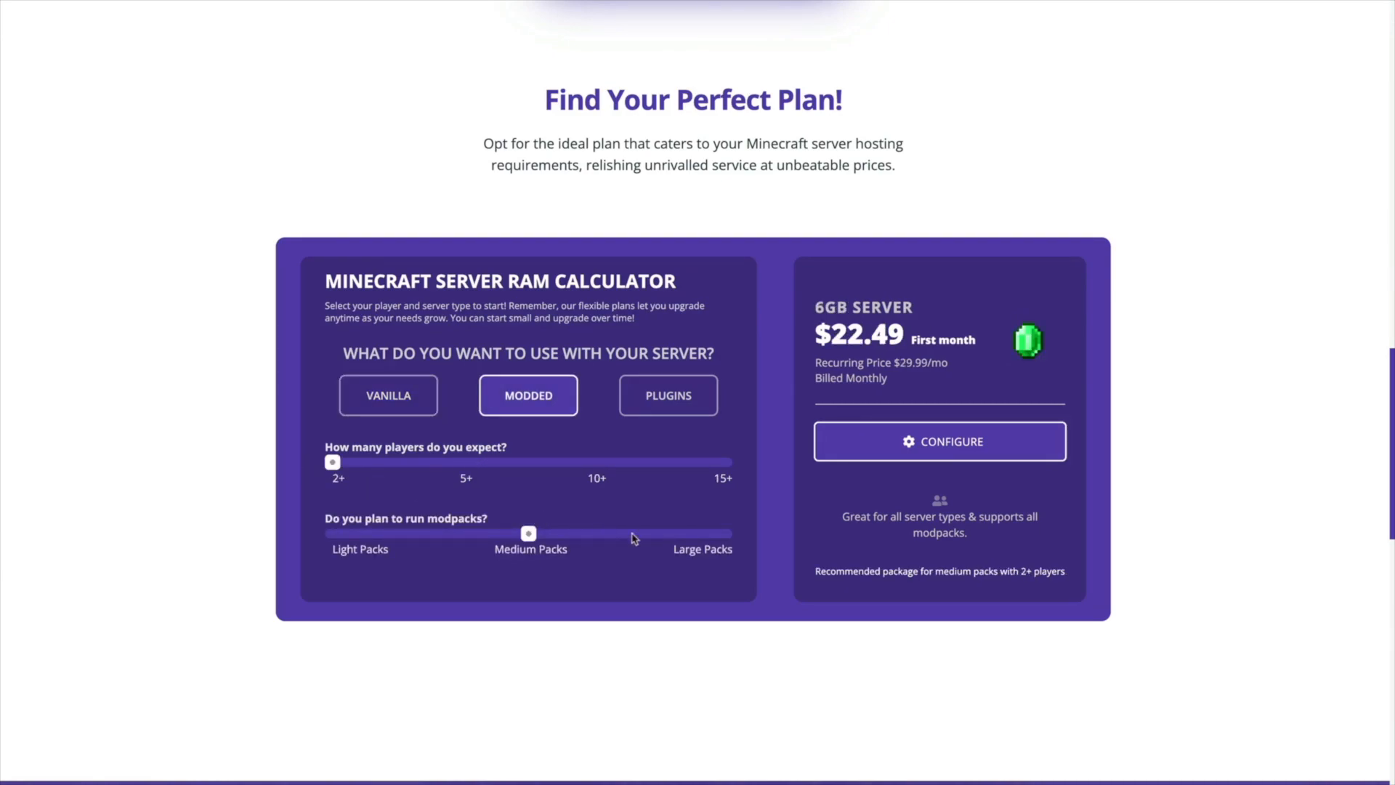
drag(528, 533, 723, 534)
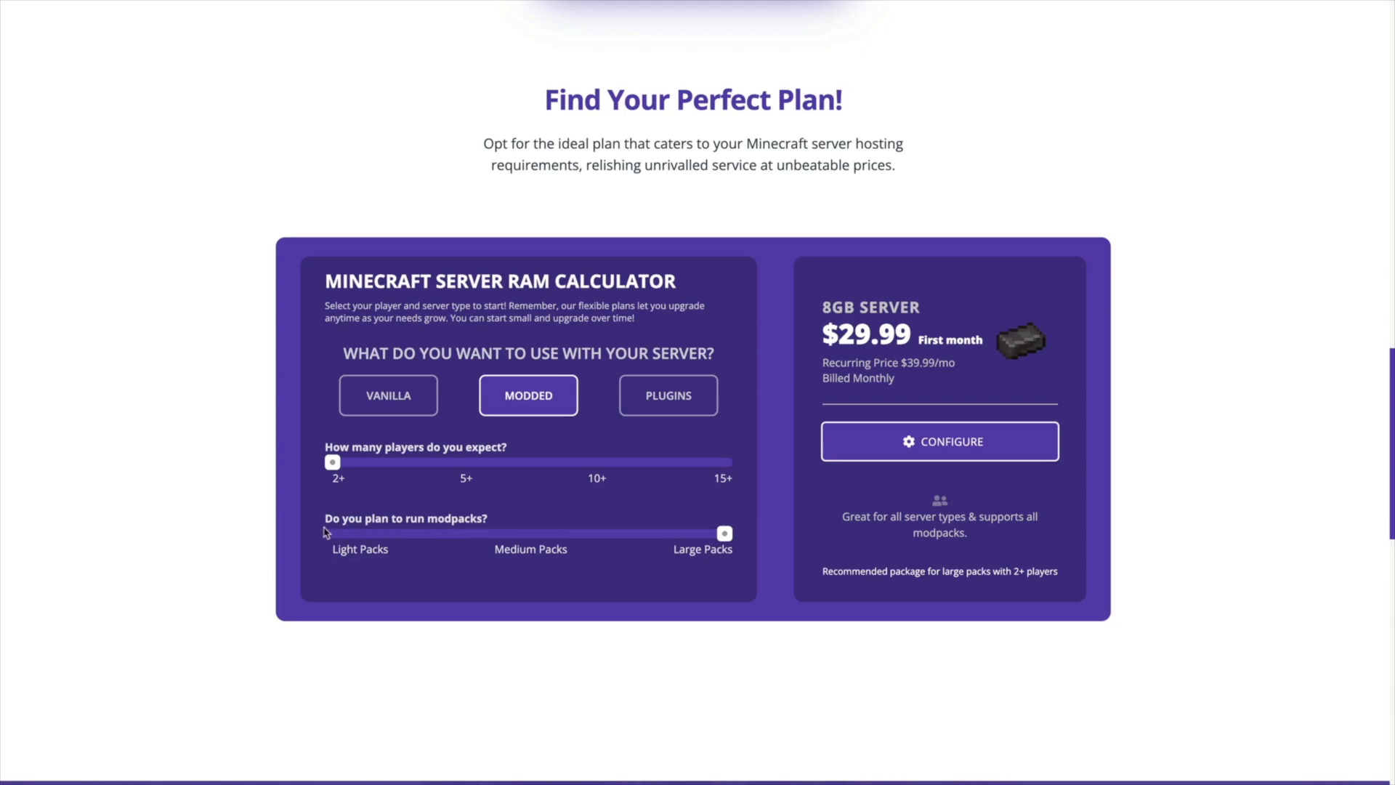
Step: Configure the suggested 4GB server plan with Dallas Texas as its location
click(388, 395)
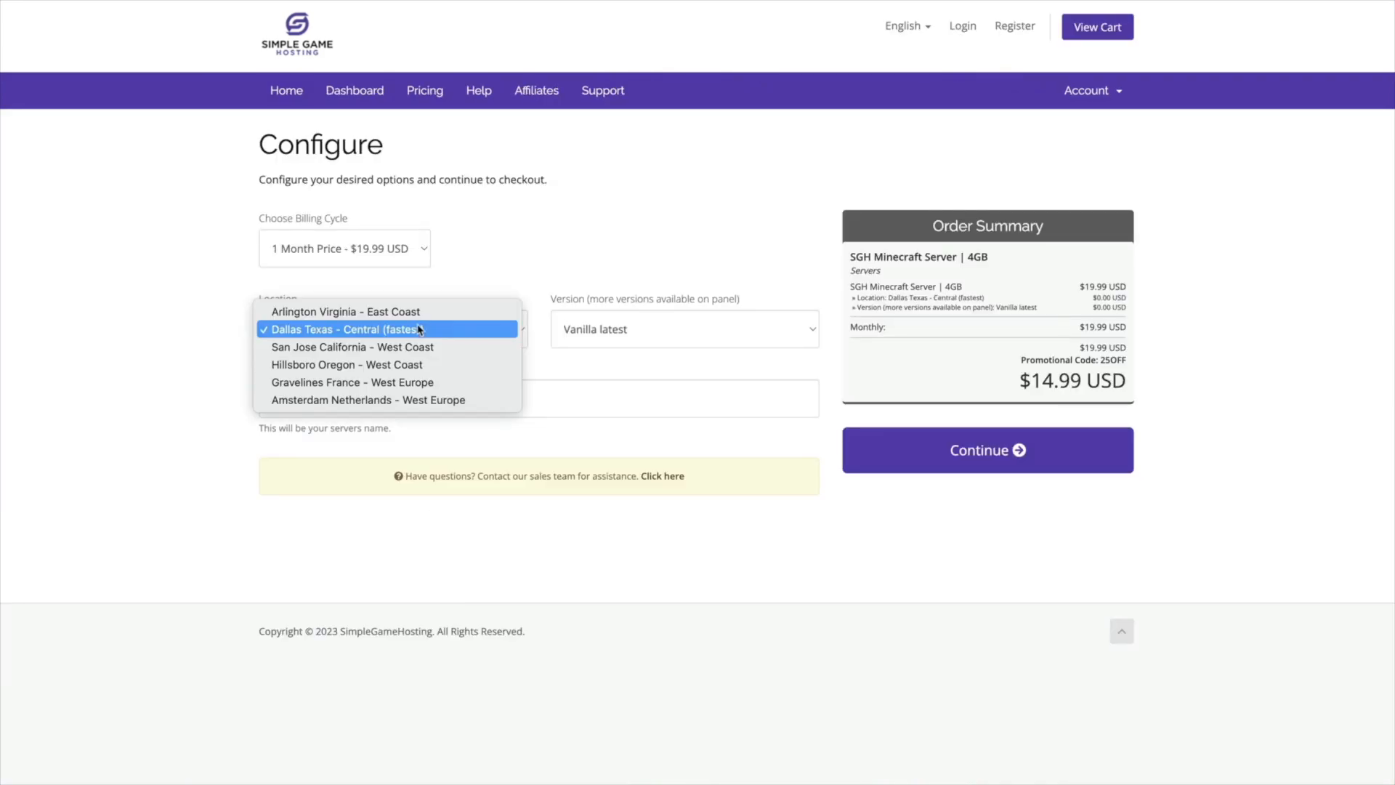
click(371, 328)
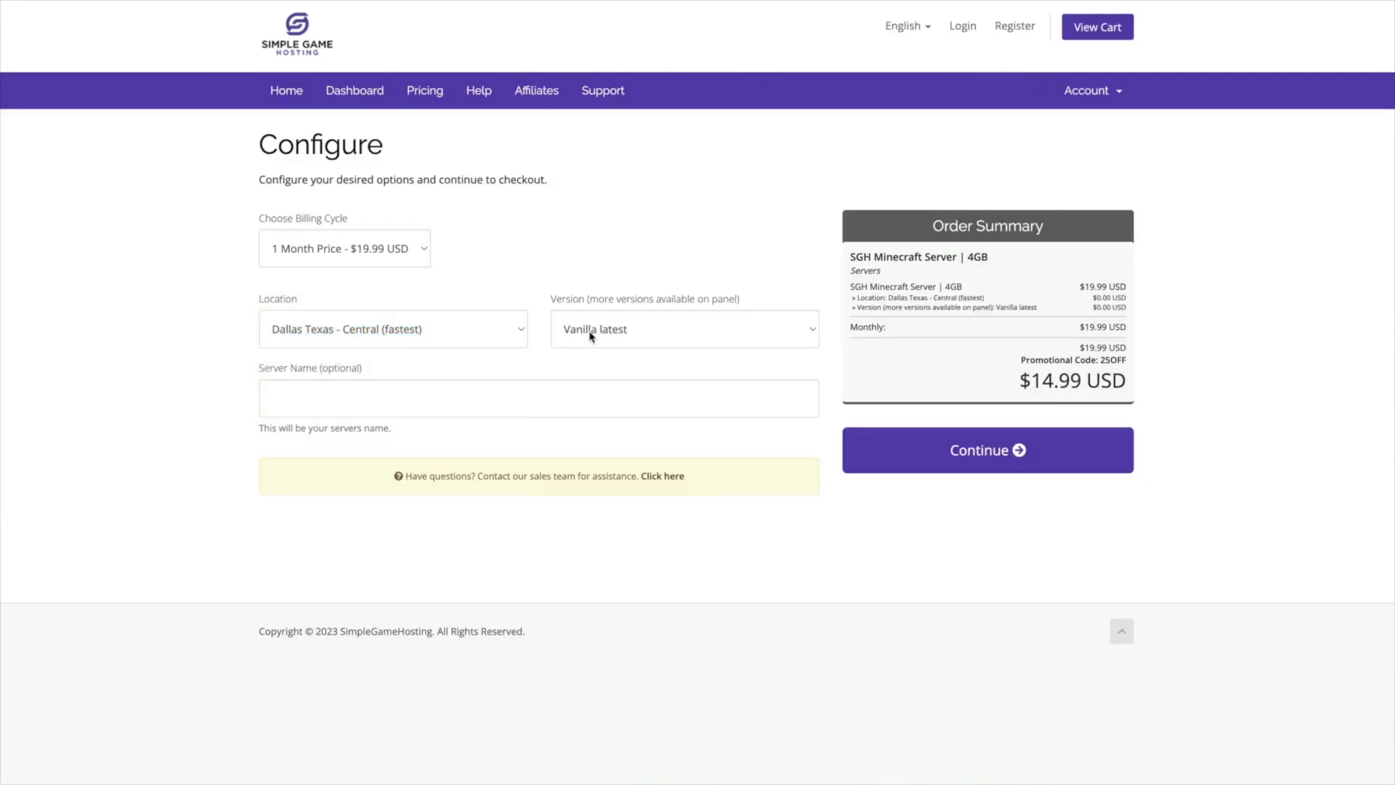
click(683, 328)
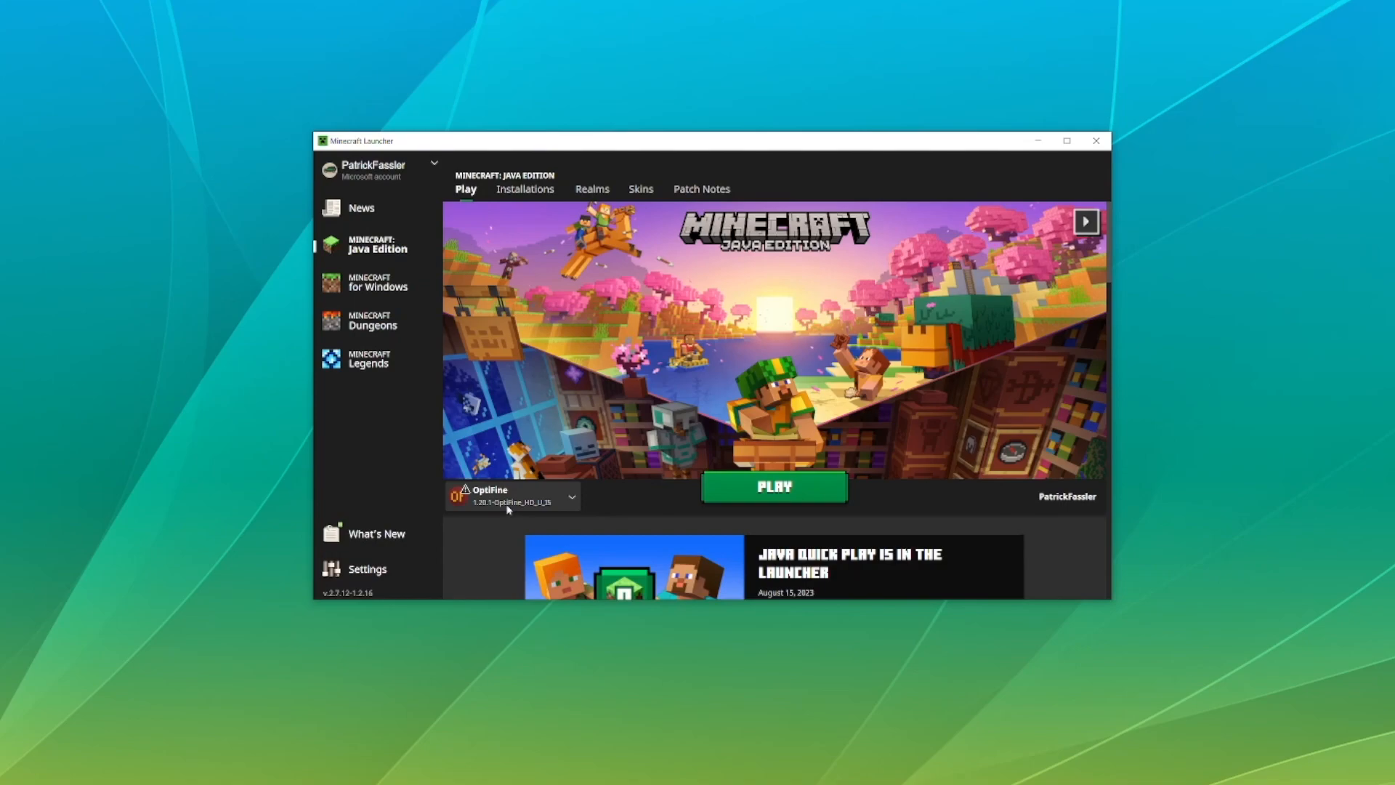
Step: Show the Installations list with the Modded filter re-enabled so OptiFine 1.20.1 appears
click(524, 189)
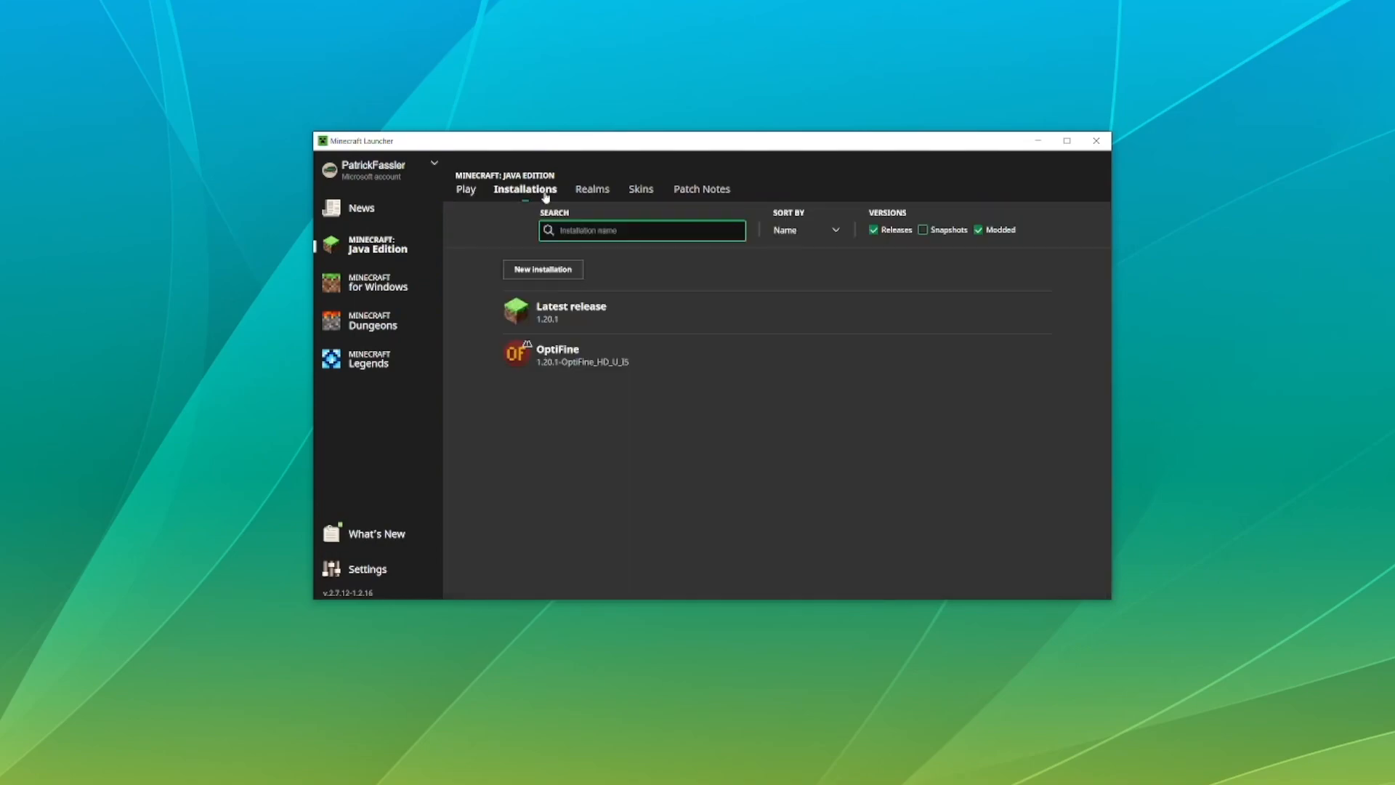
mouse_move(787, 365)
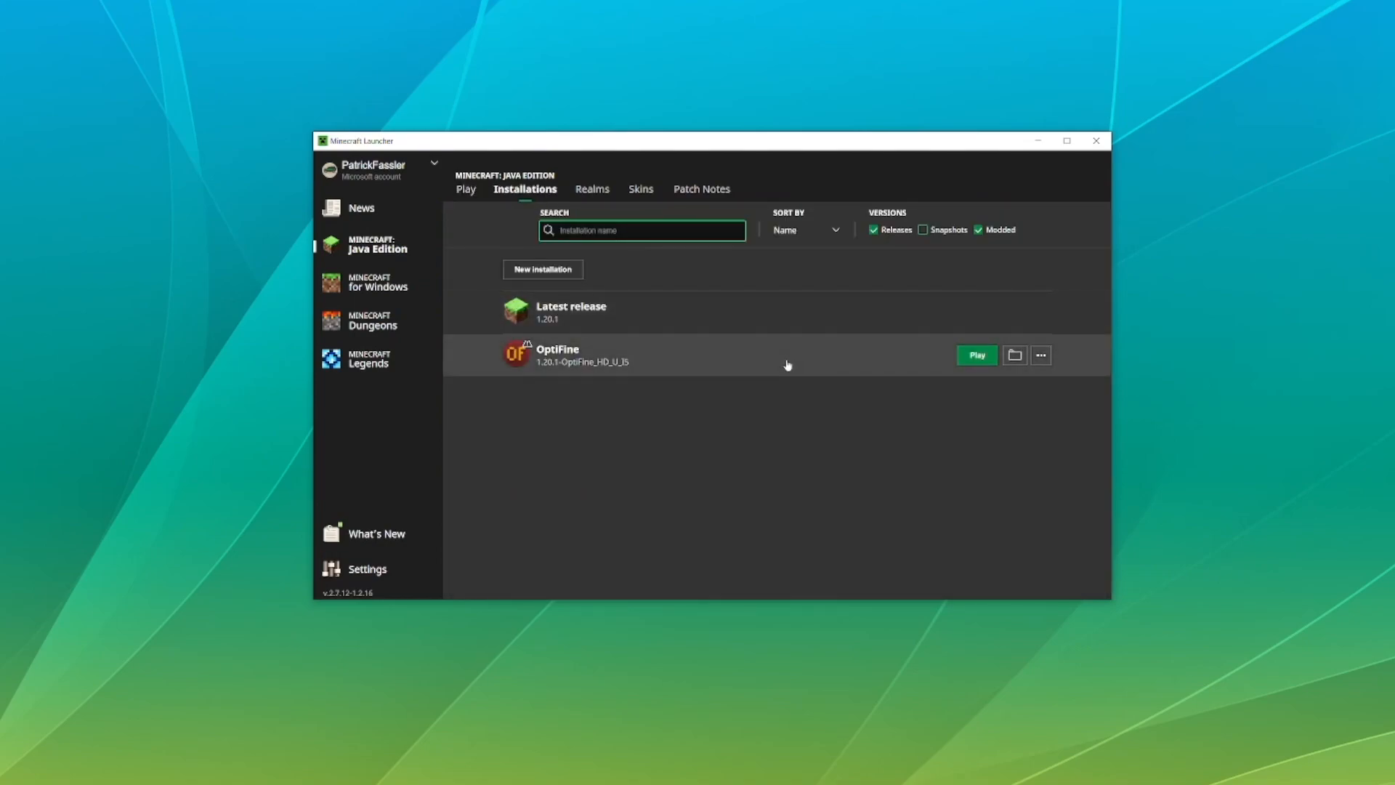
mouse_move(991, 235)
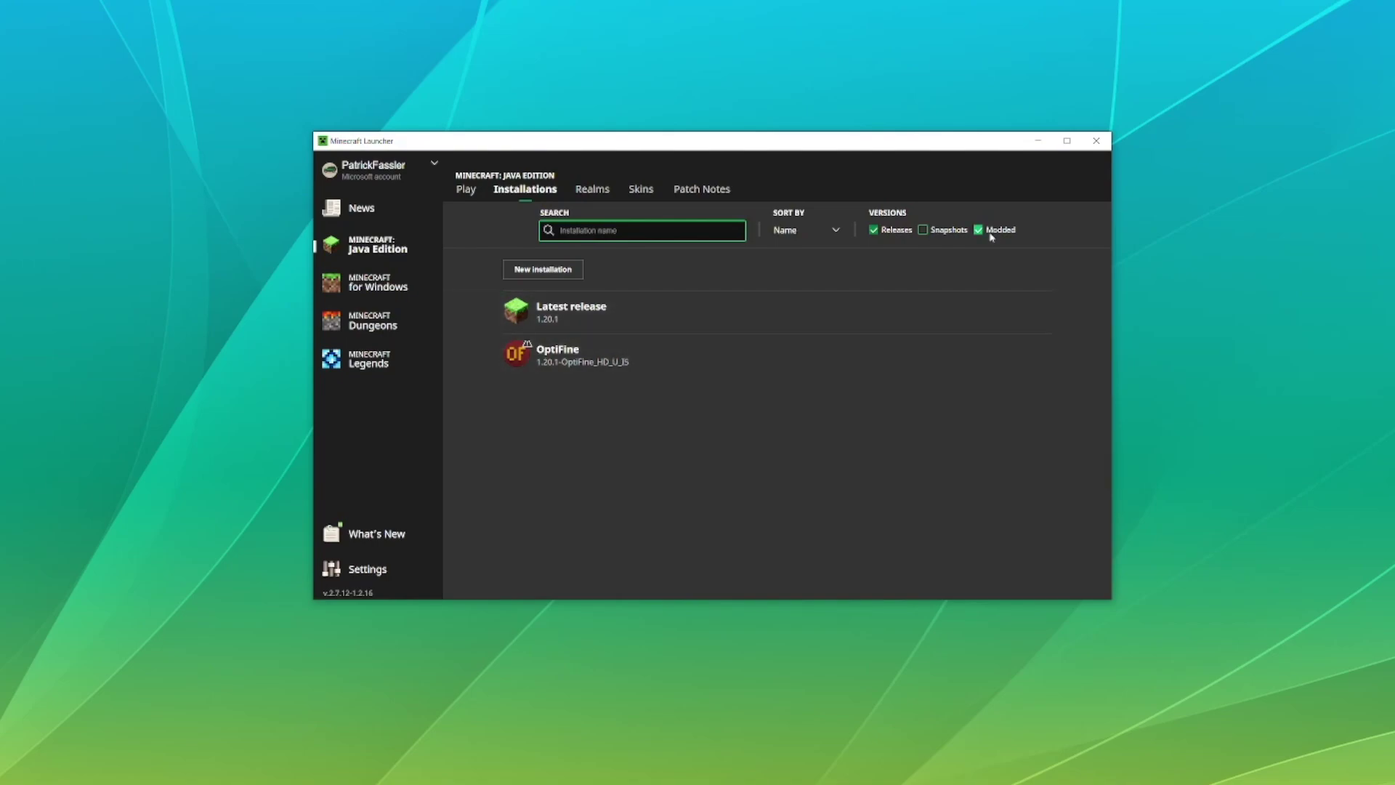
click(980, 230)
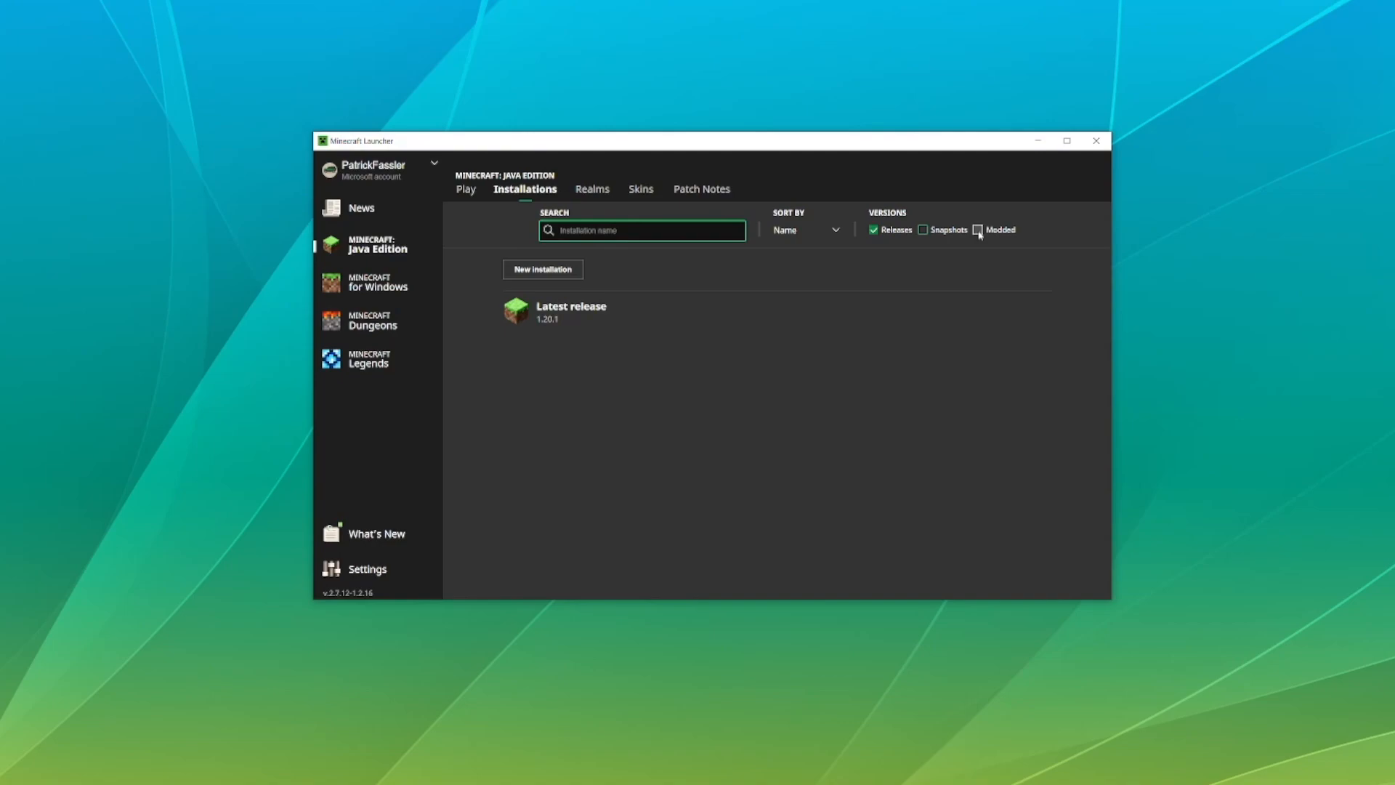
click(978, 230)
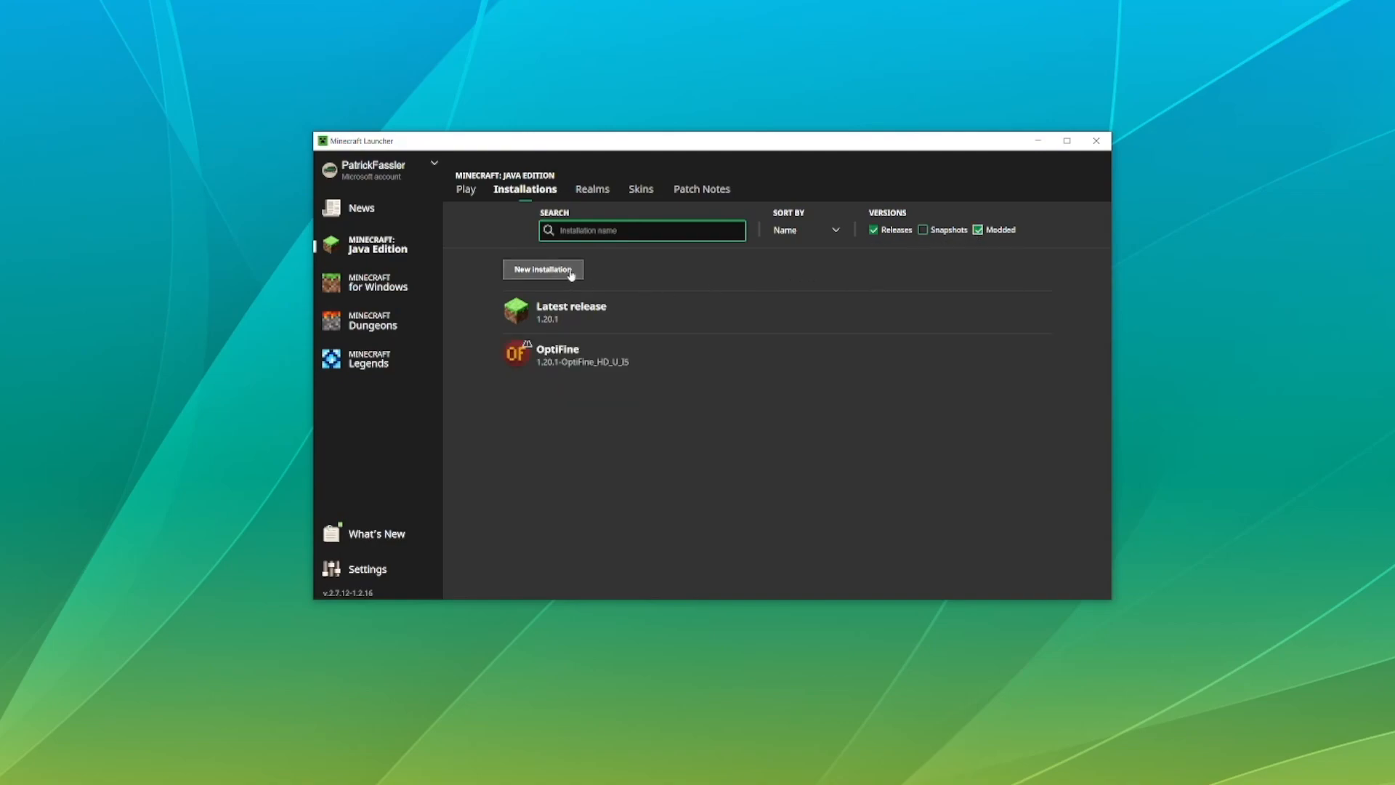
Step: Create an installation named Optifine Fun on release 1.20.1-OptiFine_HD_U_I5 with 1920 resolution width
click(543, 270)
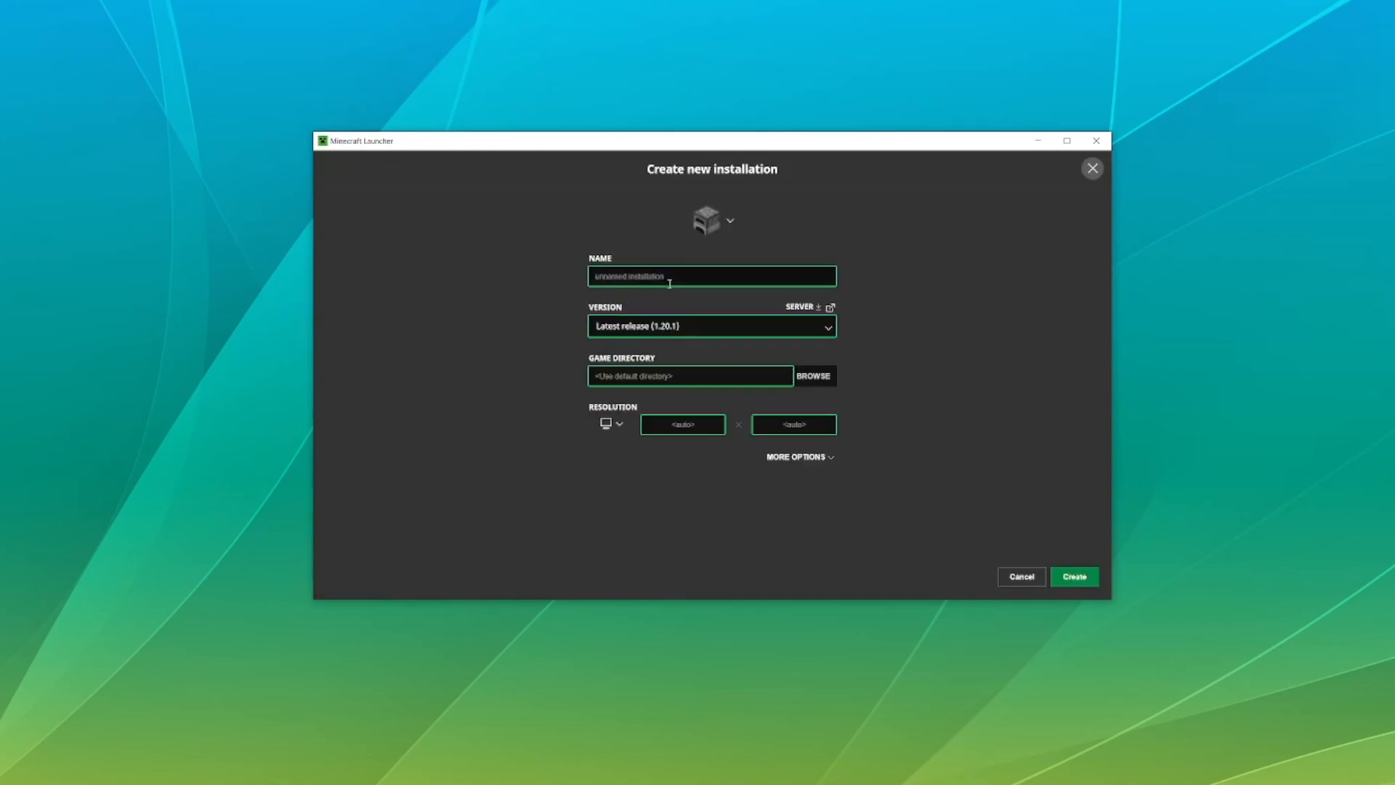
text(Opti)
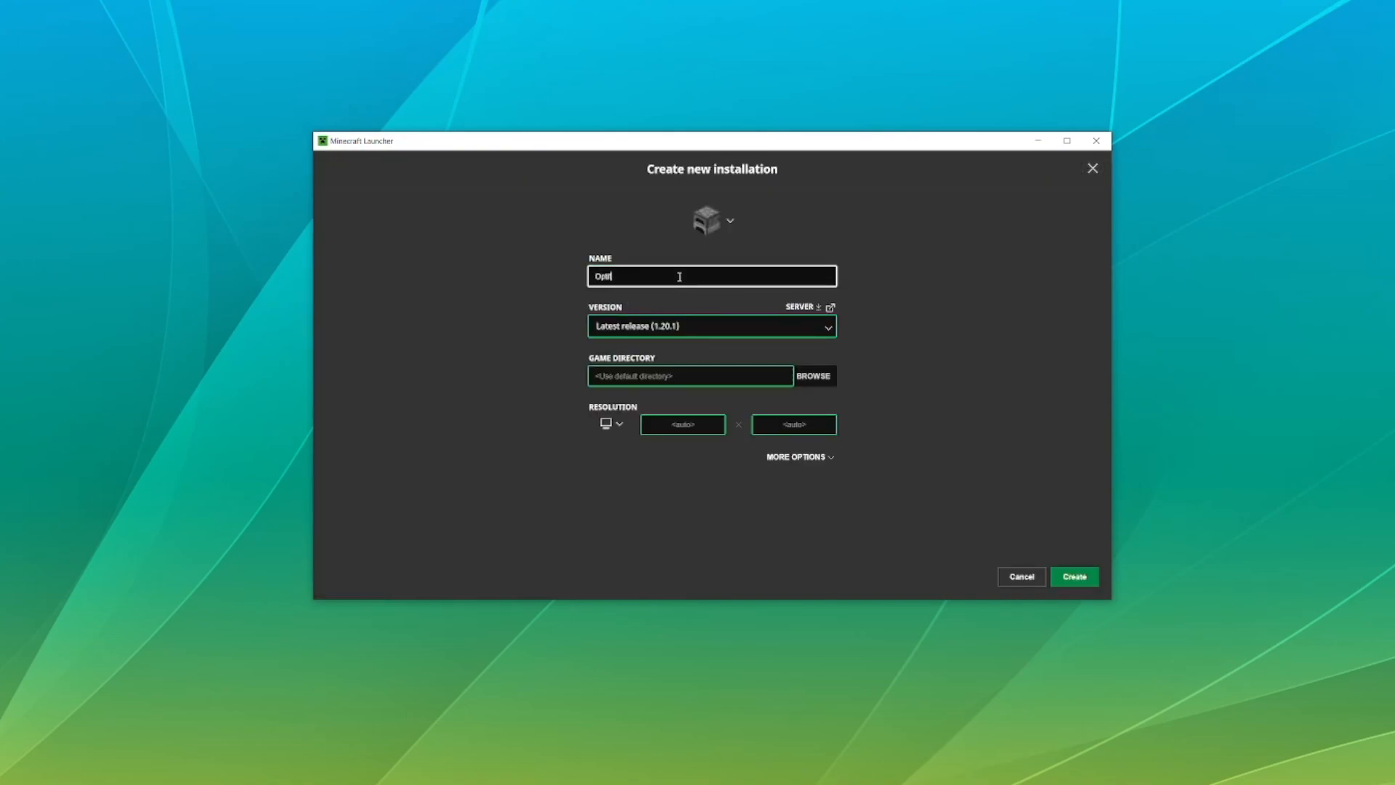
click(711, 325)
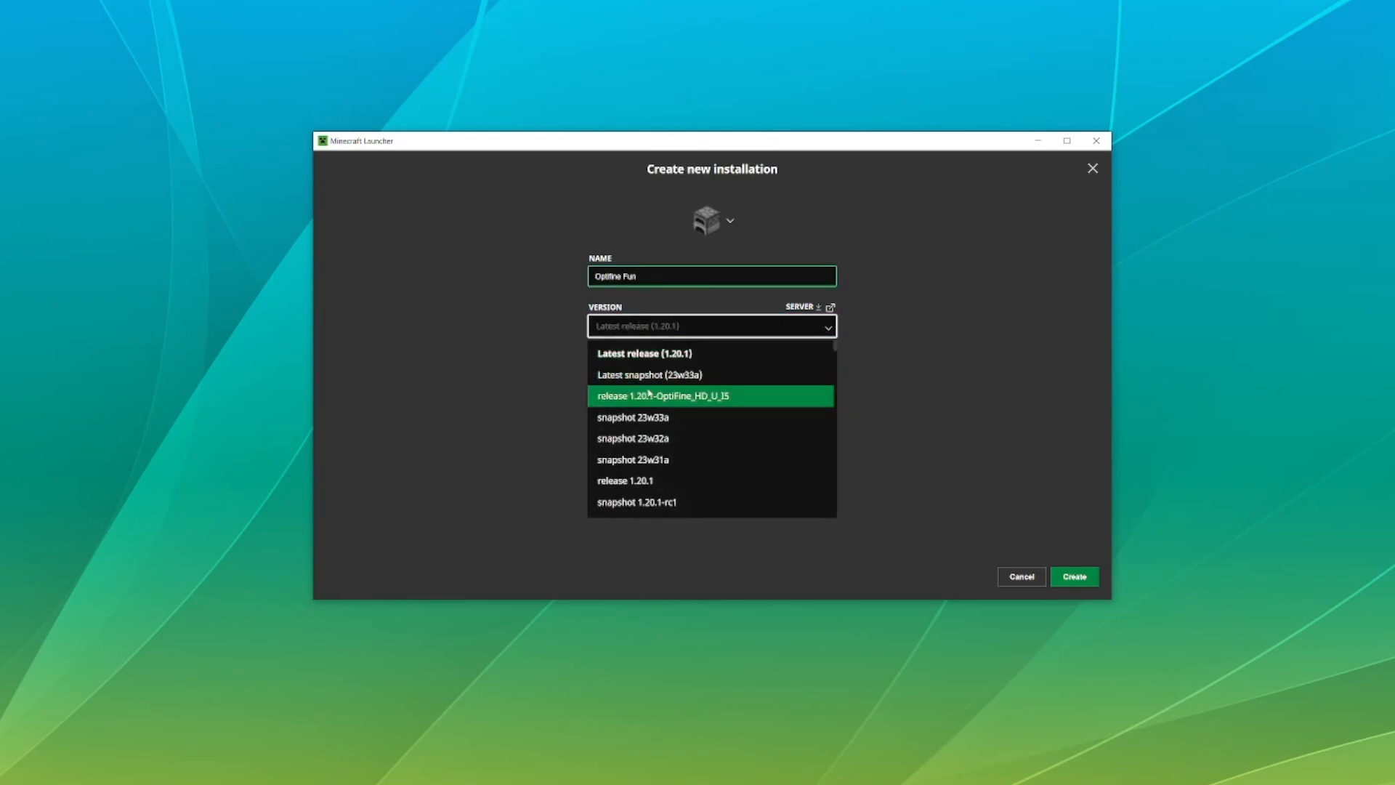
click(674, 396)
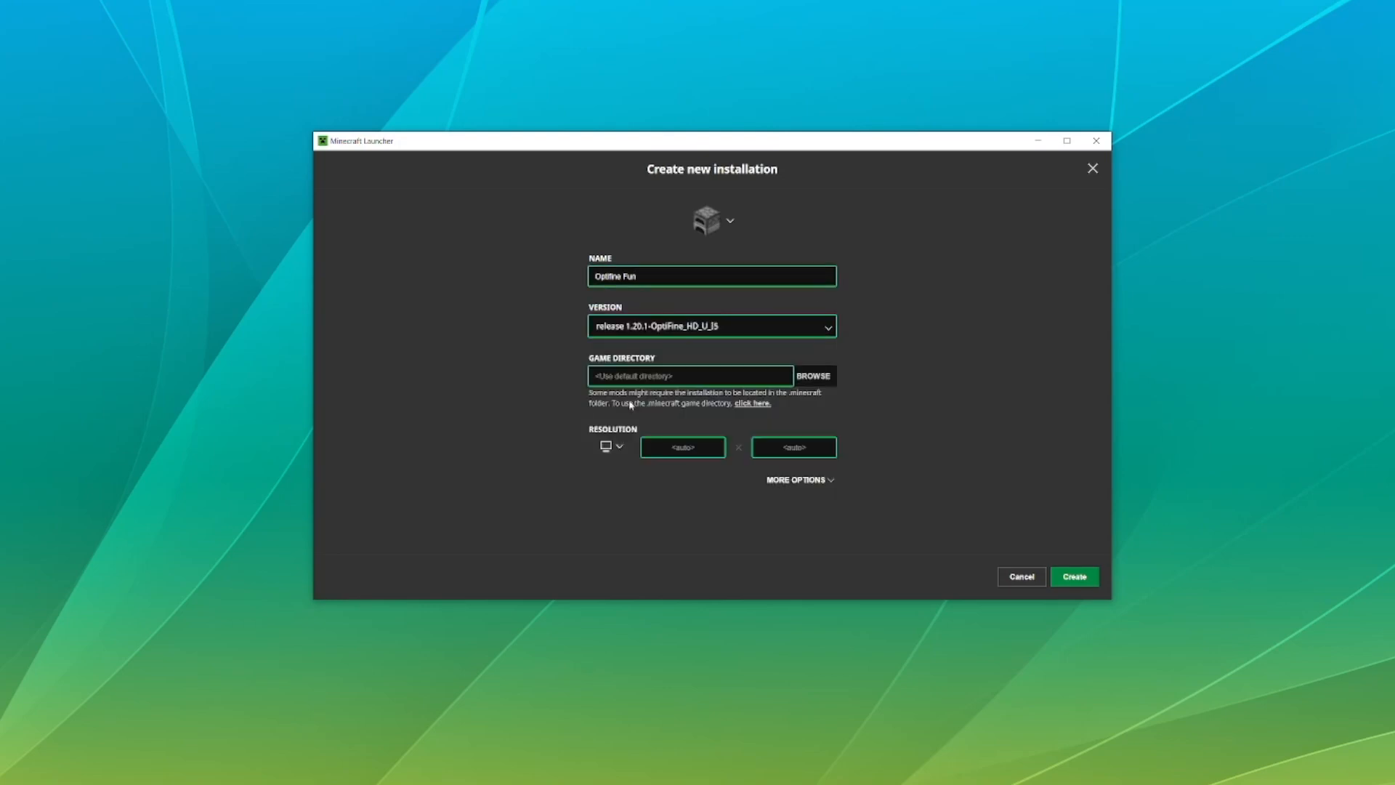
text(1920)
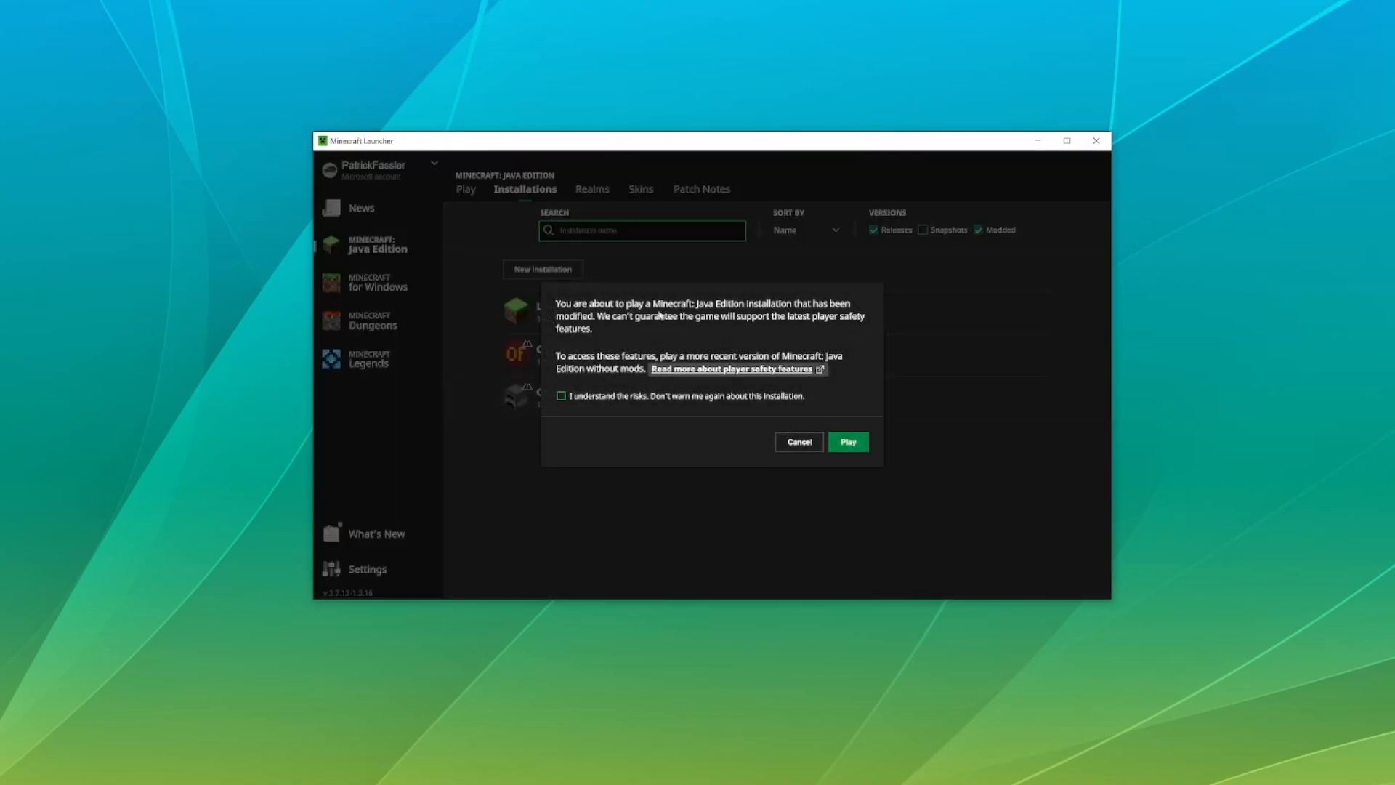
Step: Launch the new installation, accepting the 'I understand the risks' modded-game warning
click(561, 396)
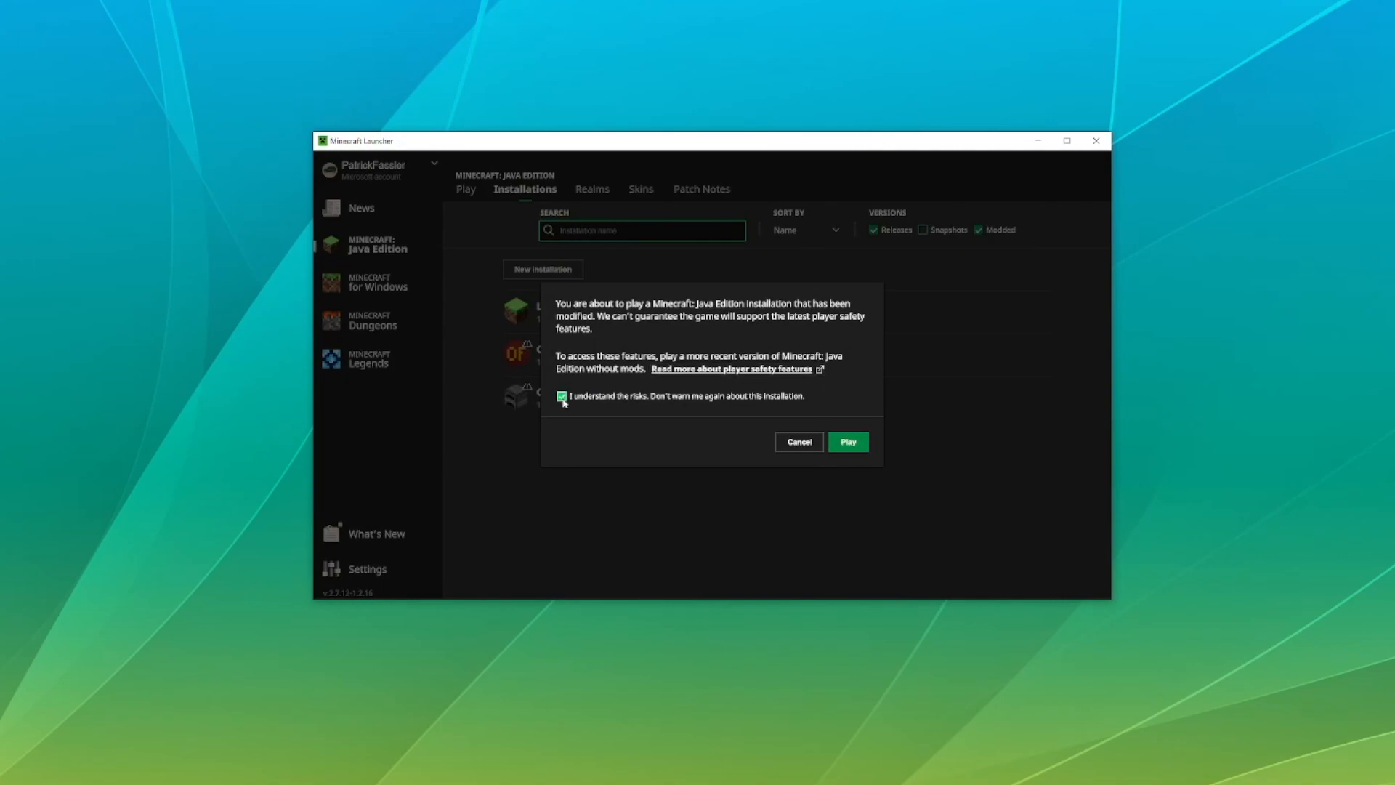
click(849, 442)
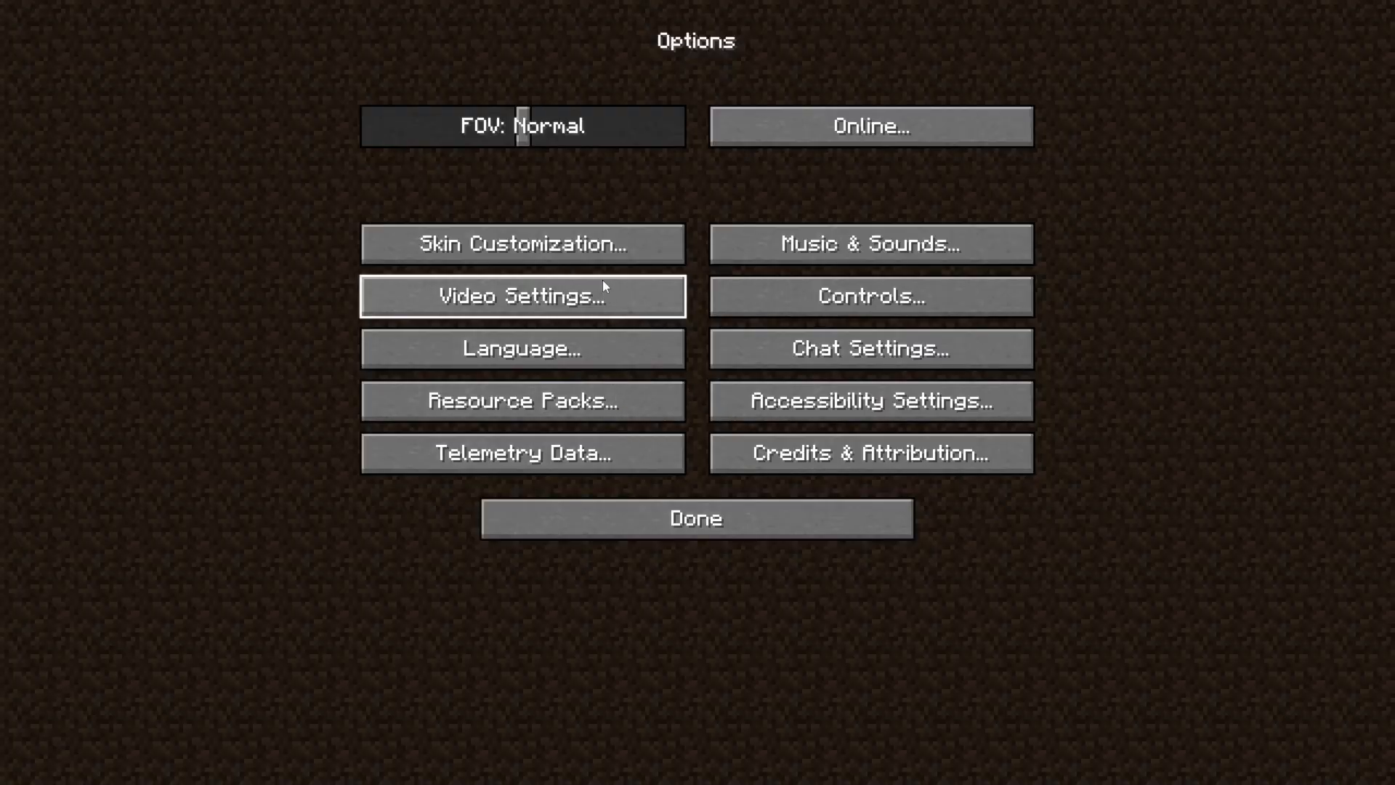
Step: Show OptiFine HD U I5 Ultra's Video Settings and enter the Shaders options screen
click(523, 295)
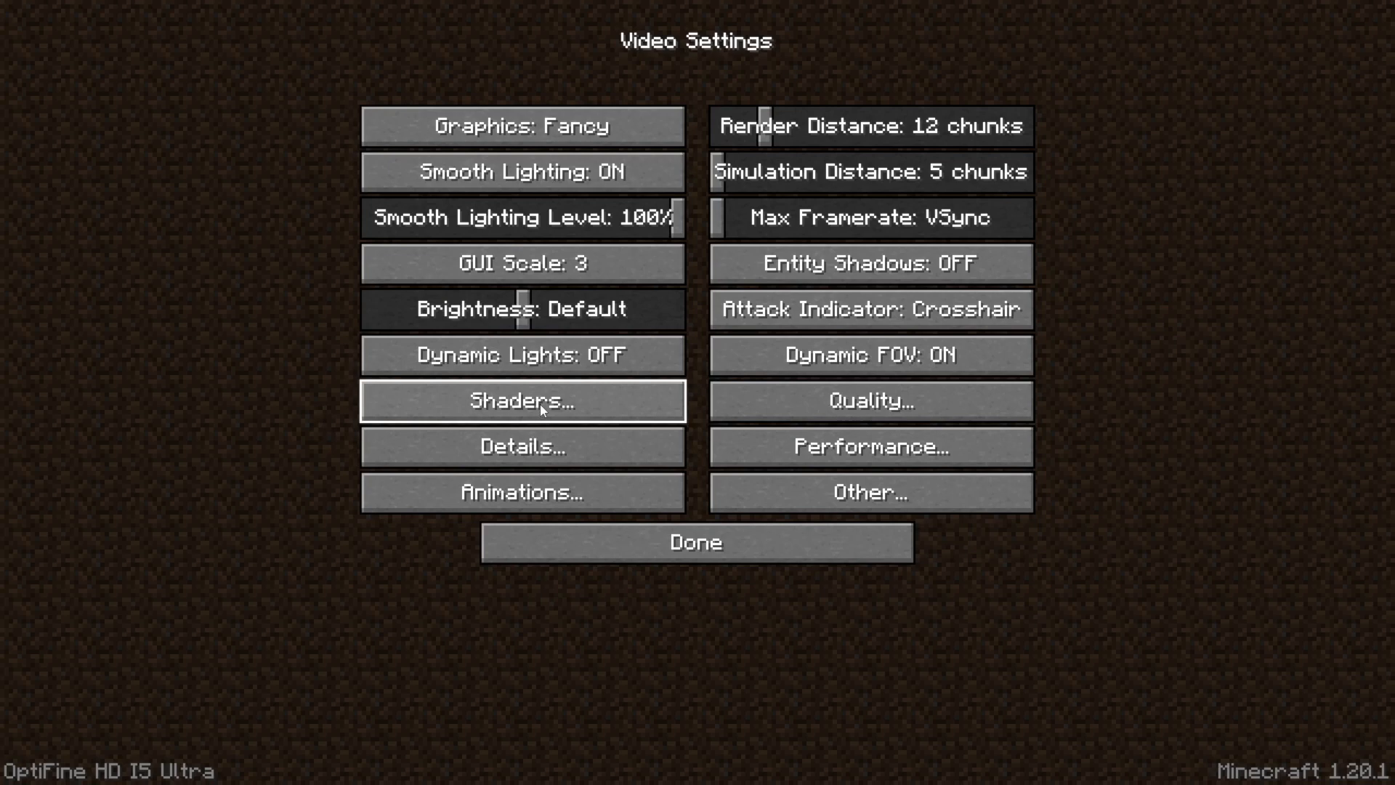
click(698, 542)
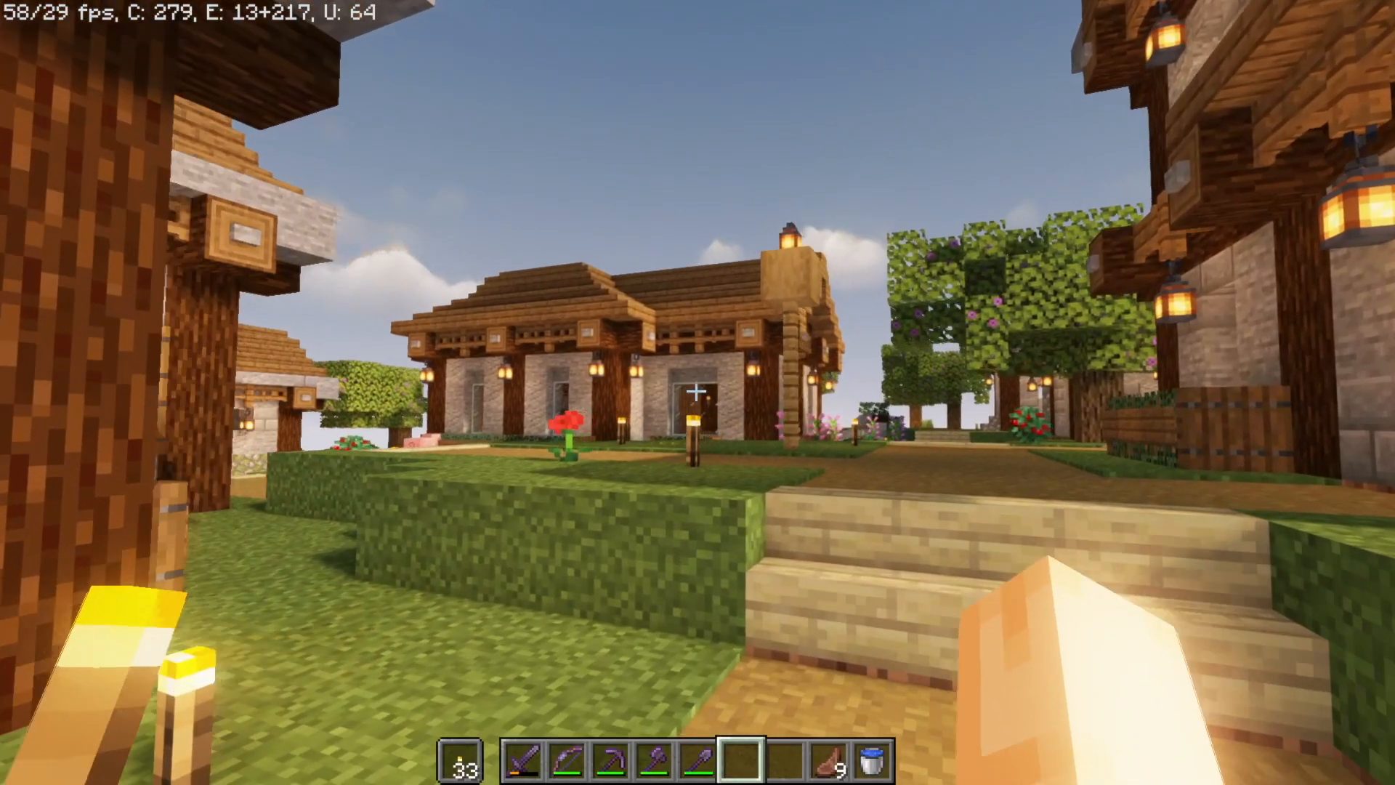